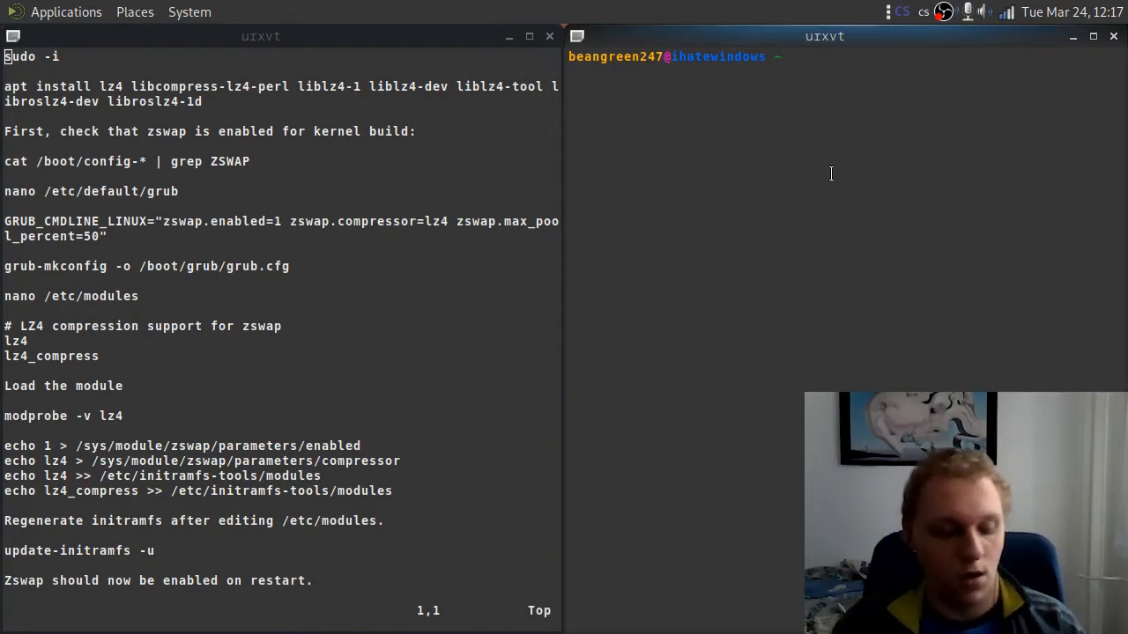
- Launch htop in the right terminal beside the vim zswap notes
text(htop)
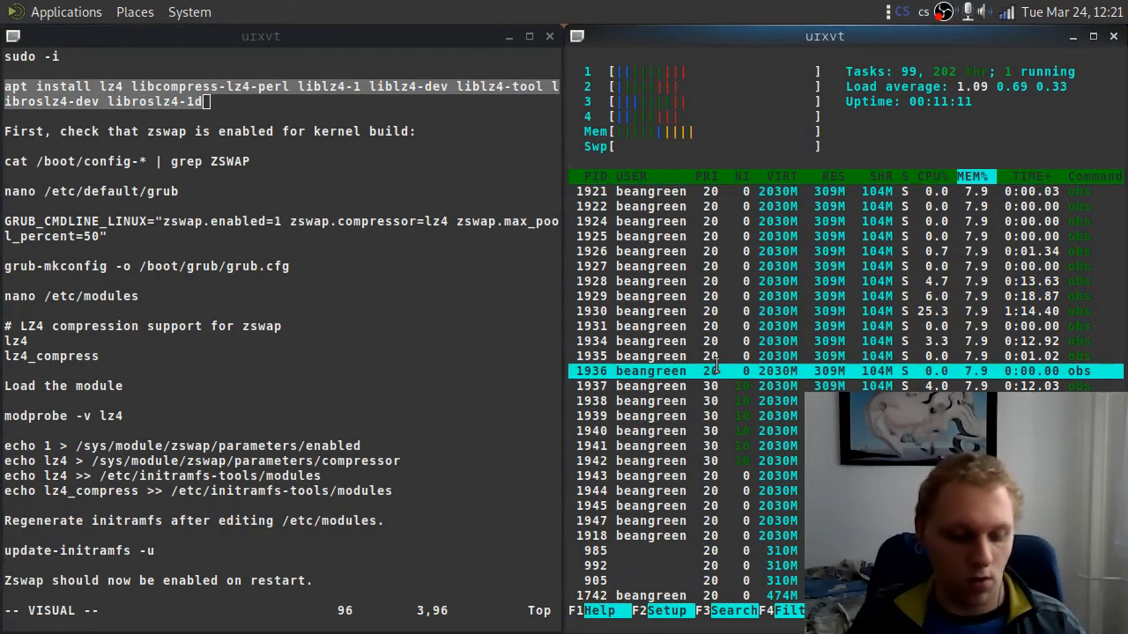
- Quit htop, become root with sudo -i, and confirm the /root working directory
key(q)
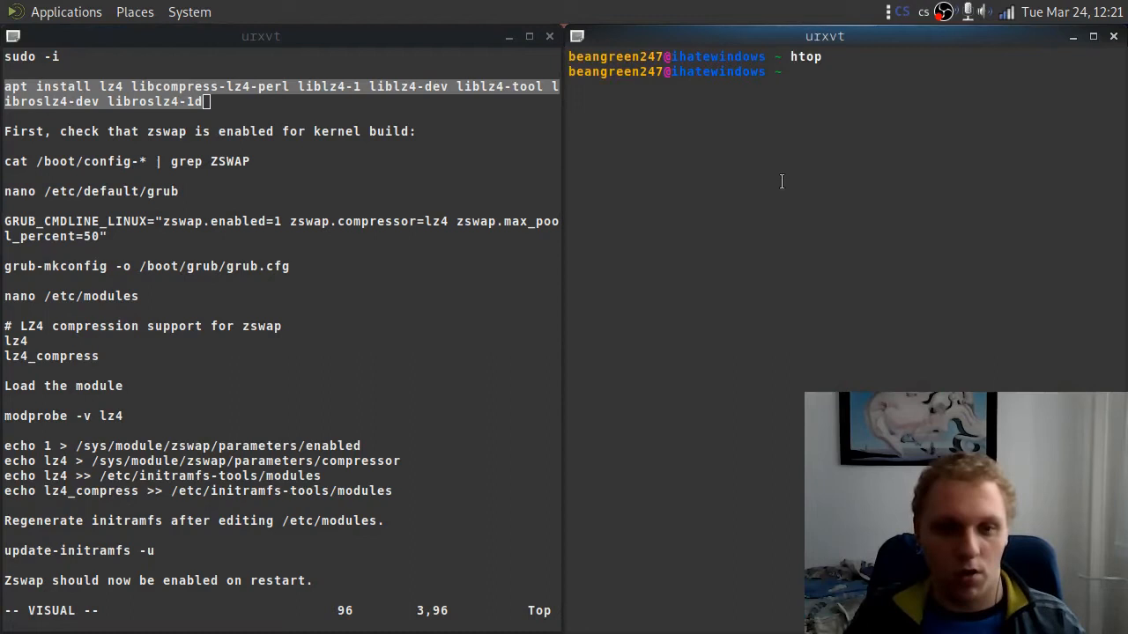
text(s)
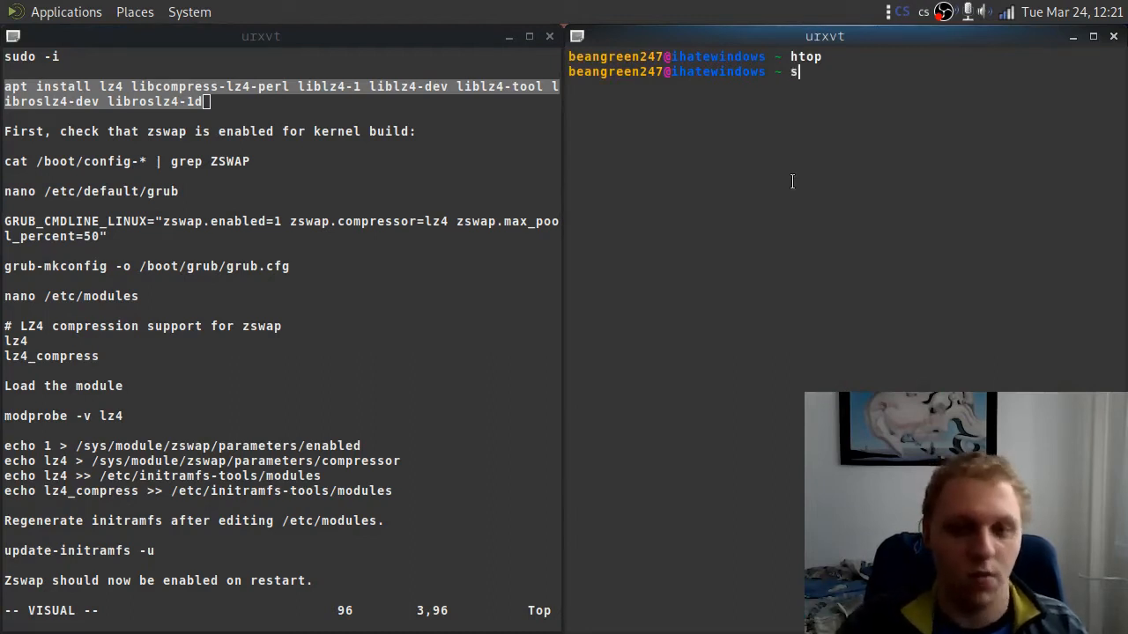
text(udo)
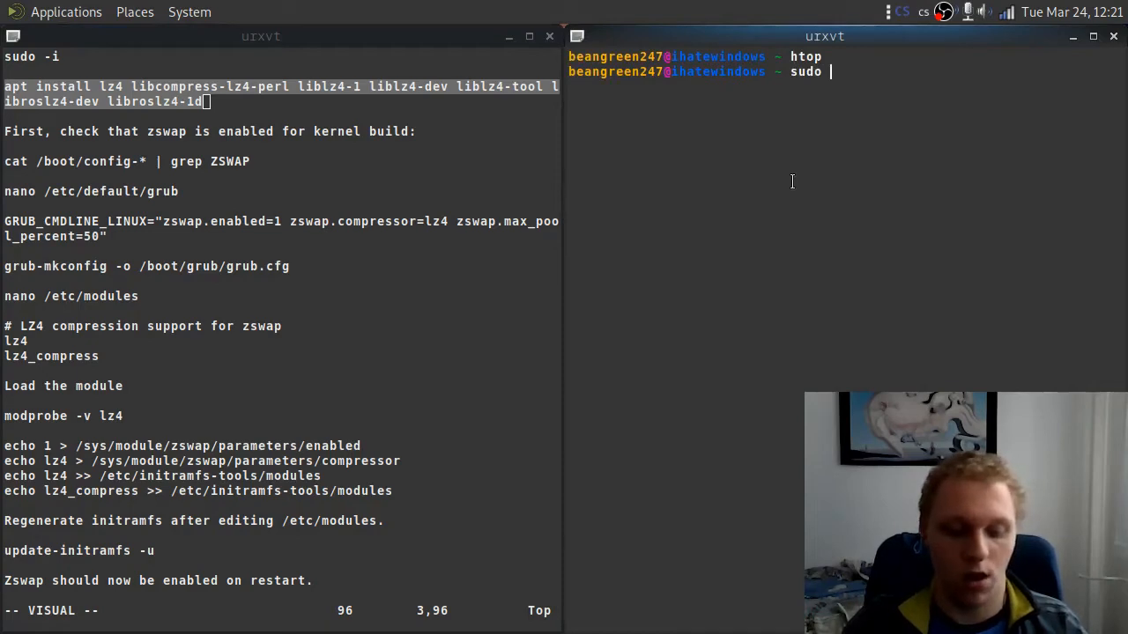
key(Return)
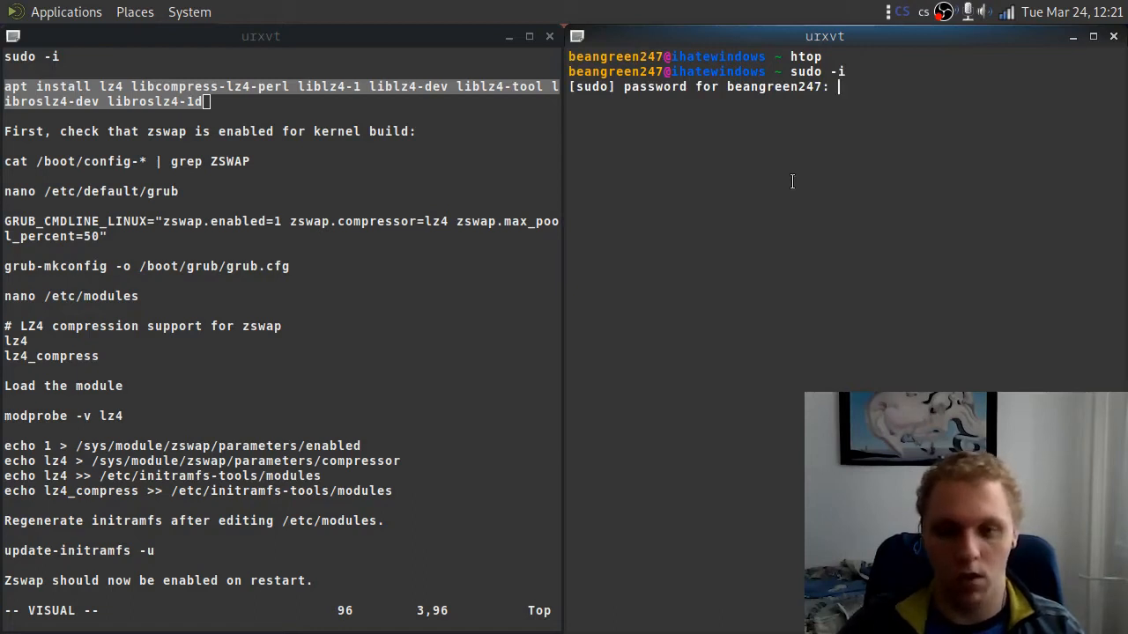
key(Return)
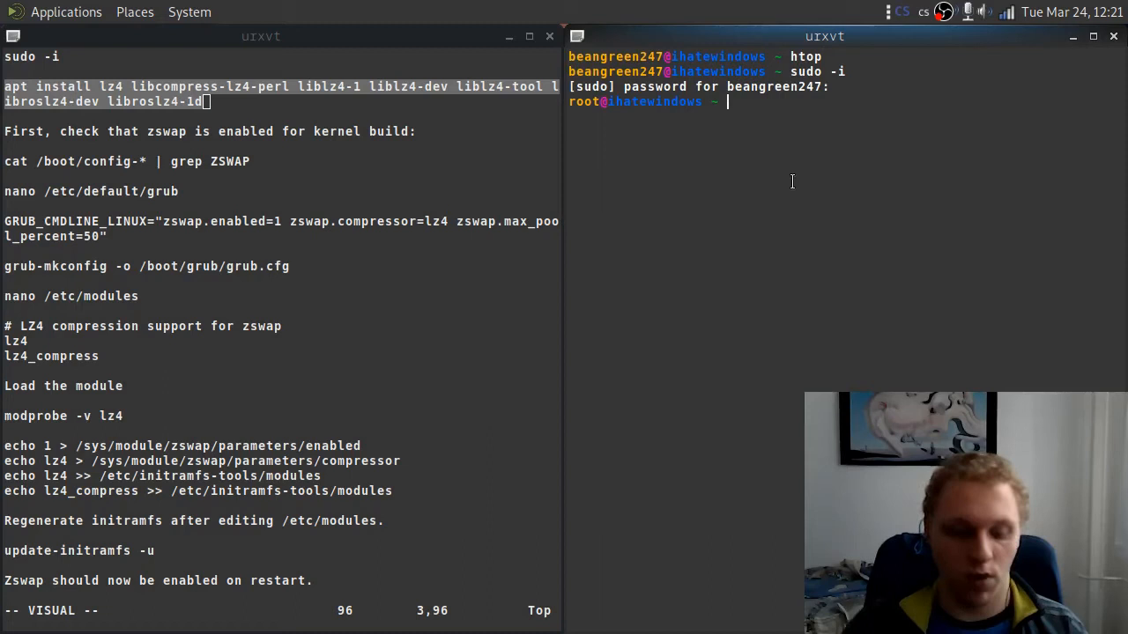
text(plw)
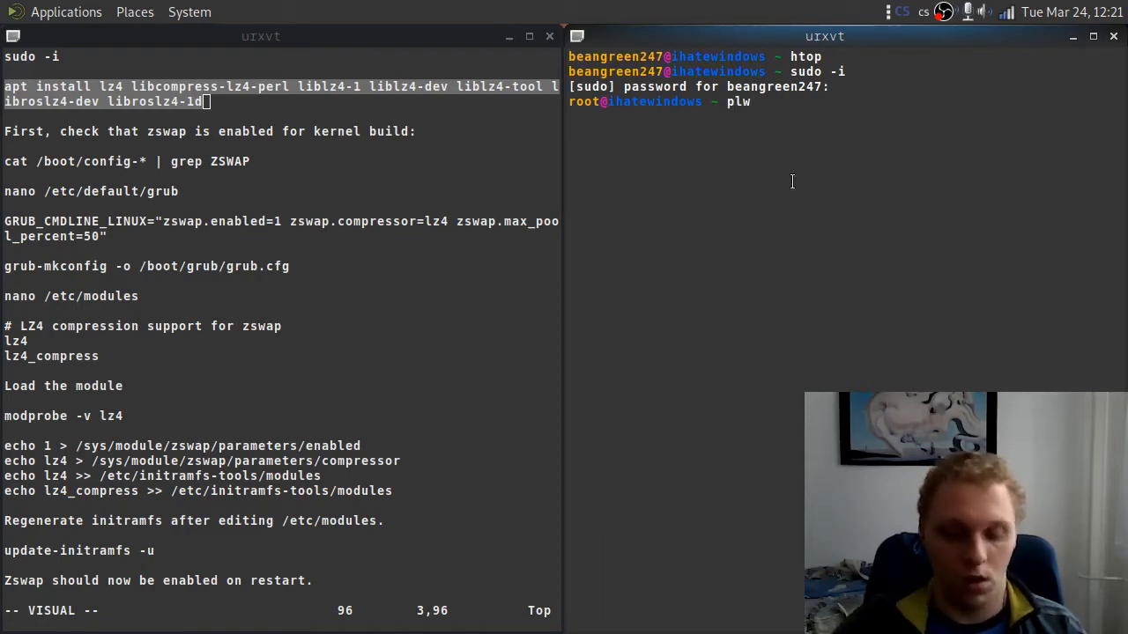
key(Return)
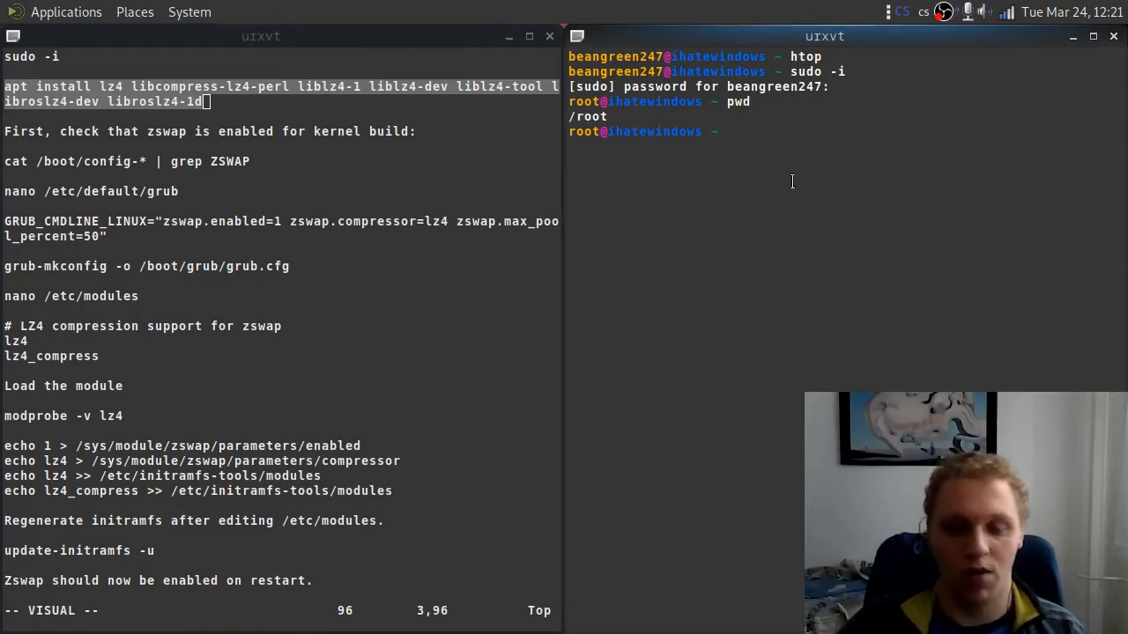
mouse_move(803, 189)
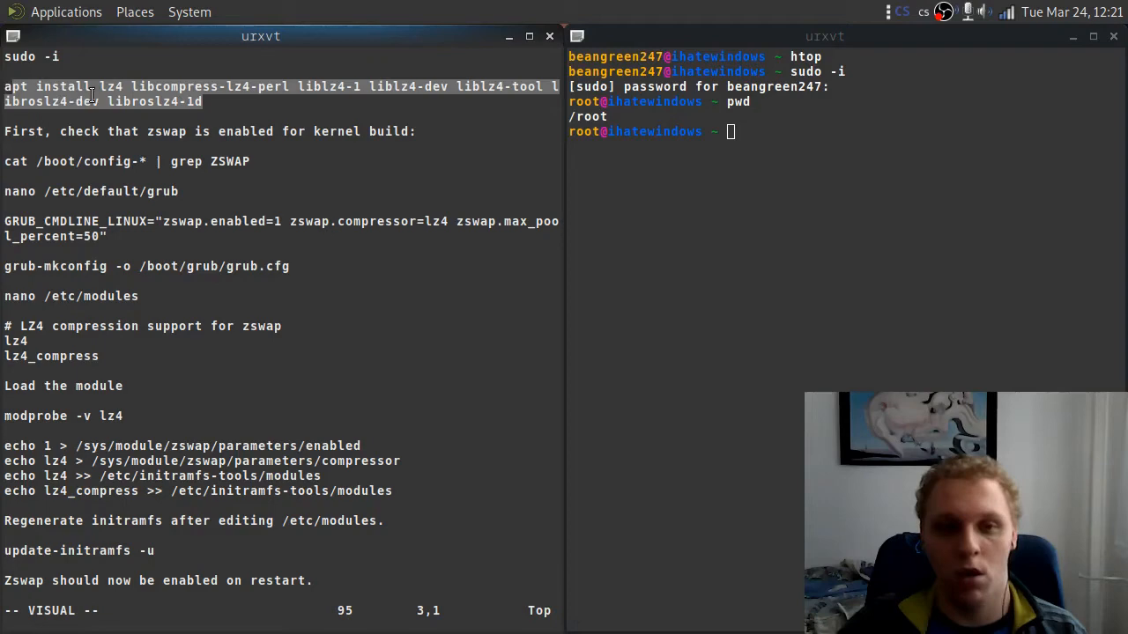
- Discard the stray pwd and characters at the root prompt, then select the next notes line
text(roo)
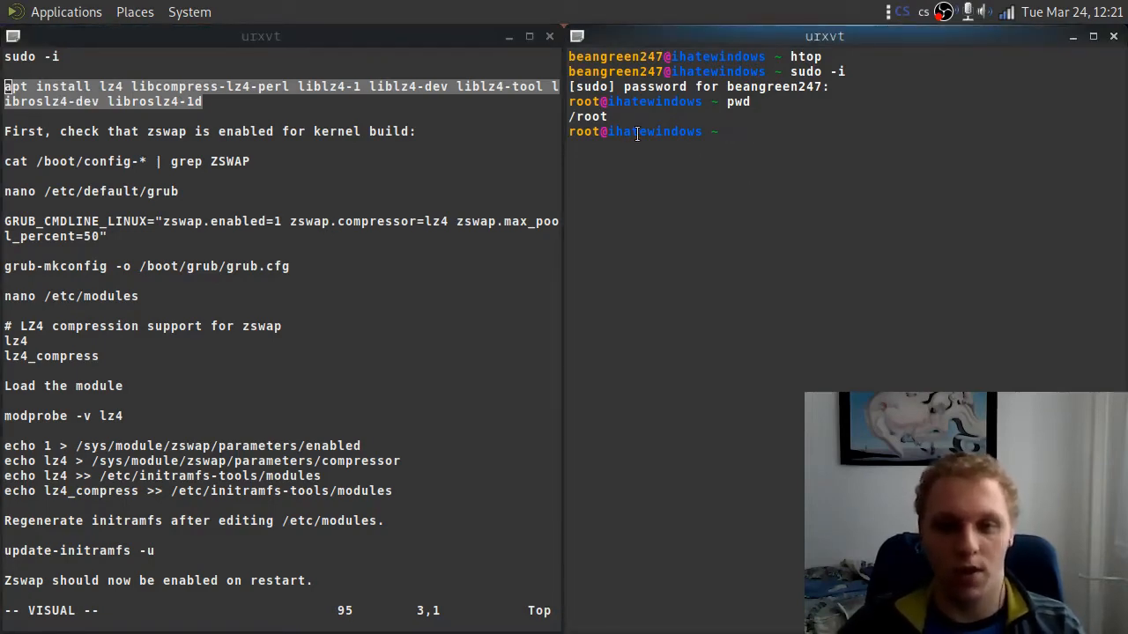
text(pwd)
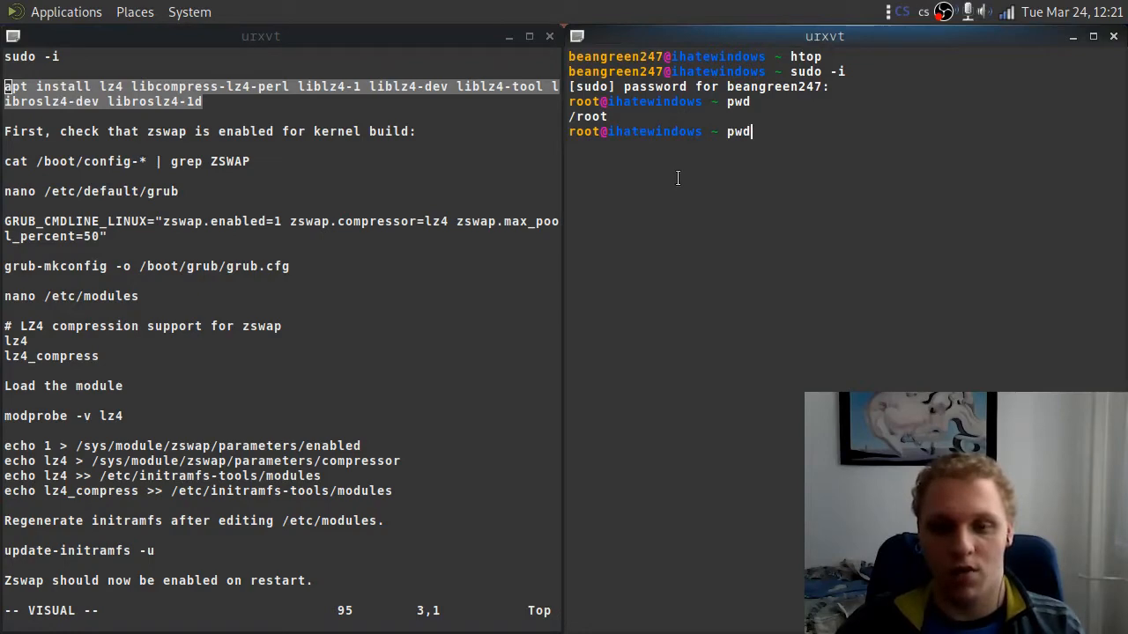
key(Return)
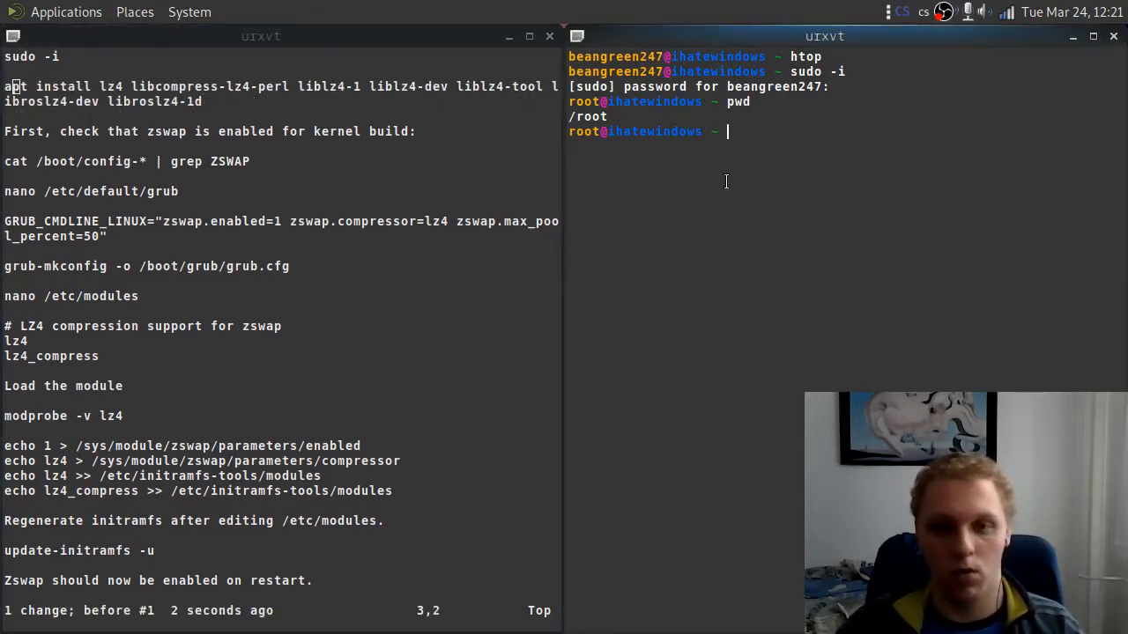
text(r)
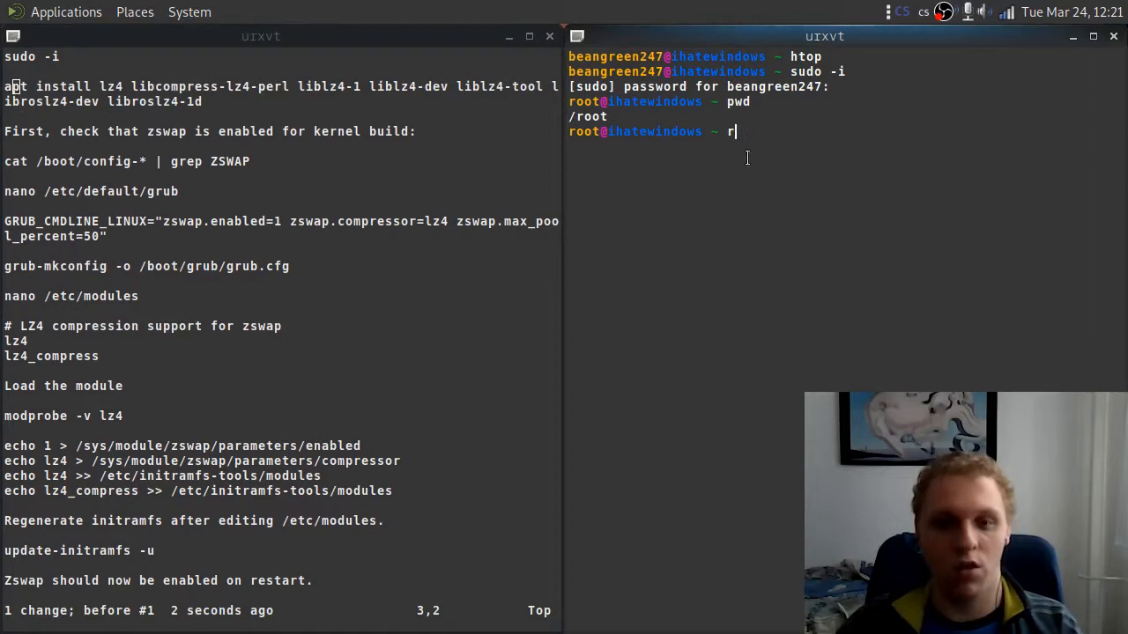
key(BackSpace)
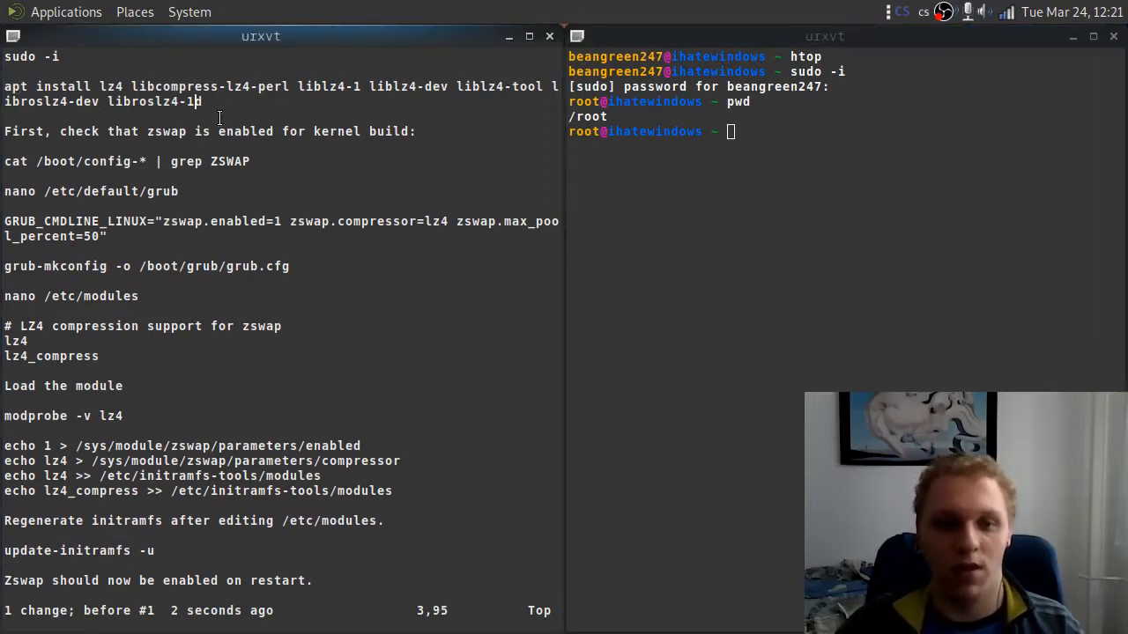
key(v)
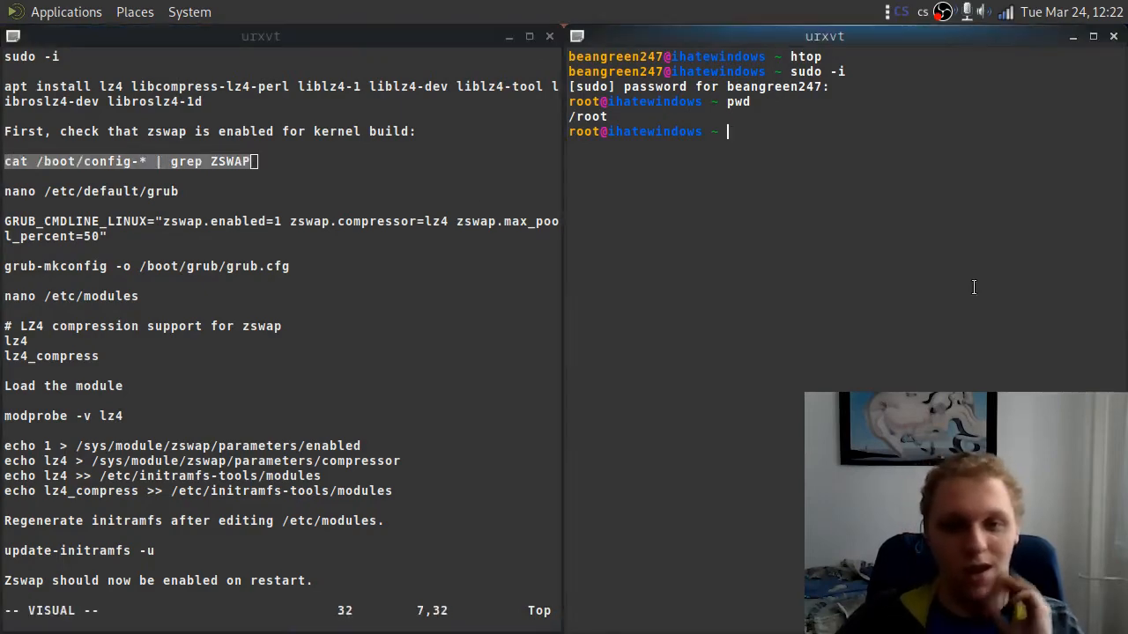
- Run cat /boot/config-* | grep ZSWAP as root, confirming CONFIG_ZSWAP=y
text(cat)
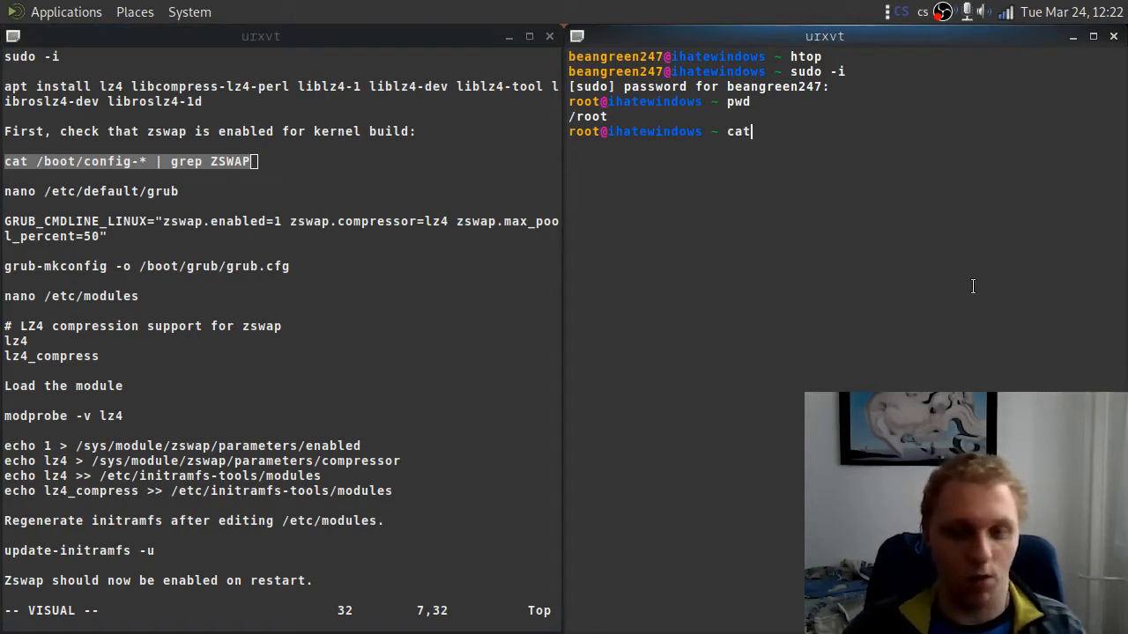
text(/)
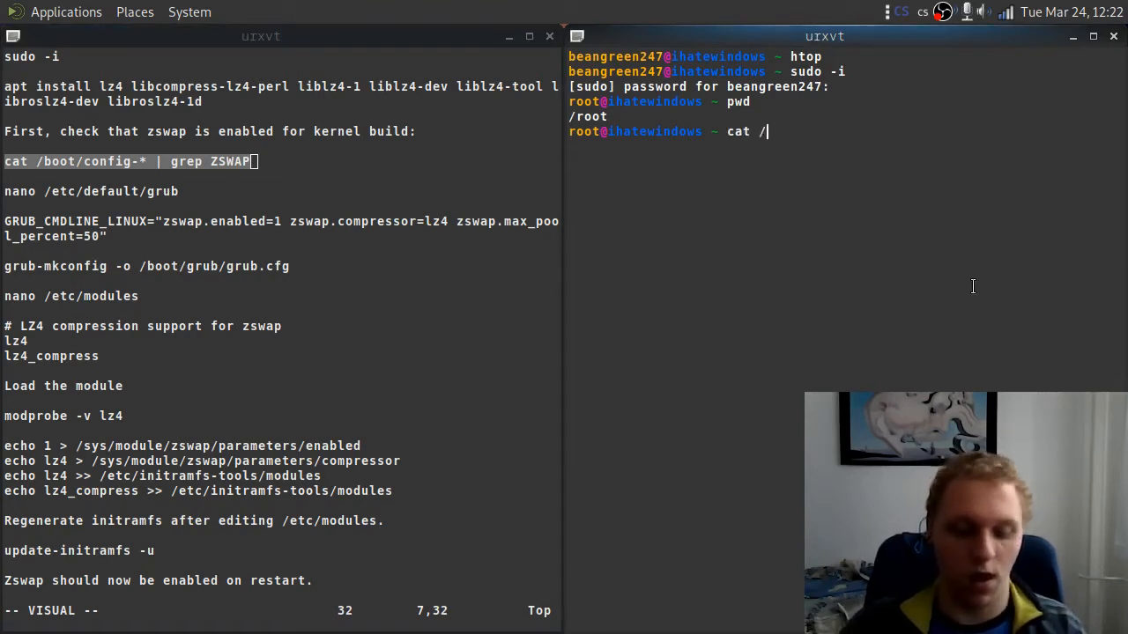
text(boot/)
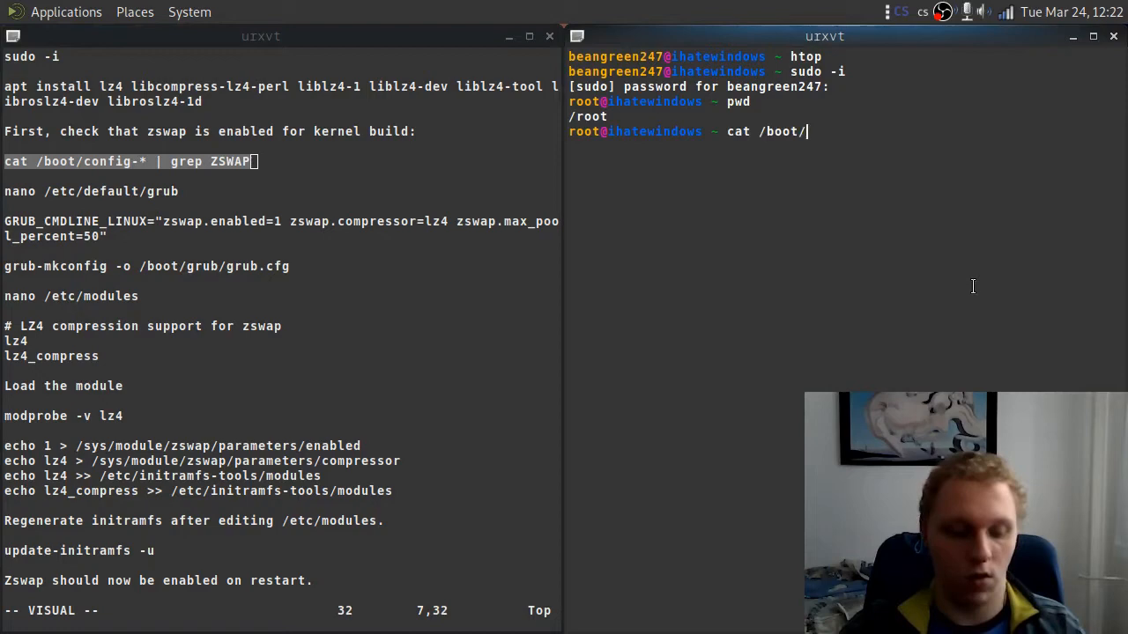
text(config-4.19)
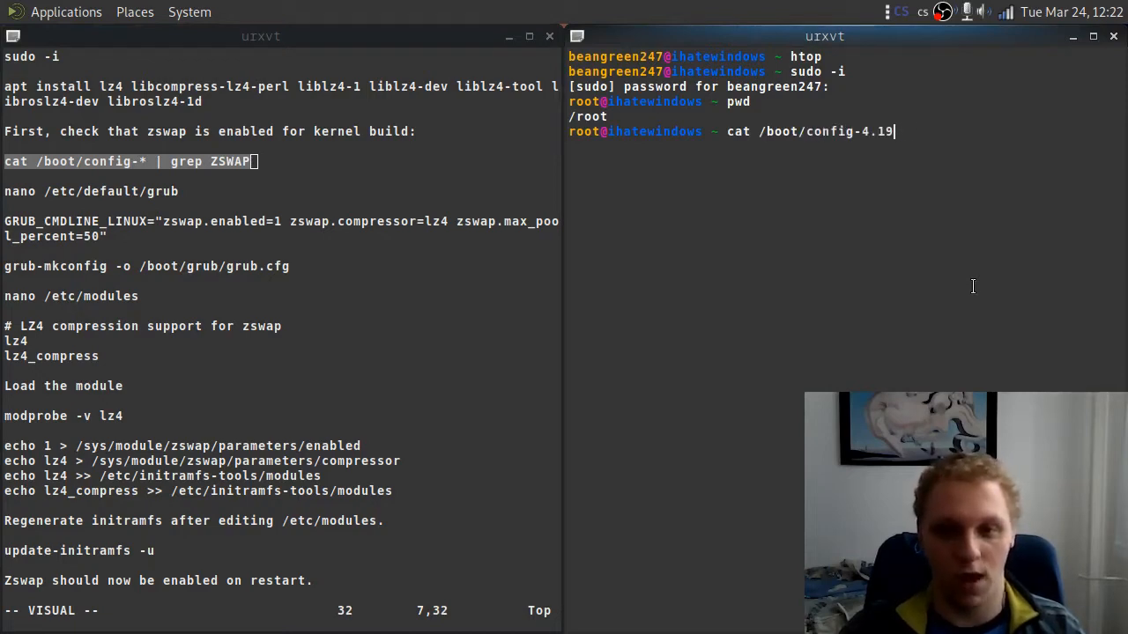
key(BackSpace)
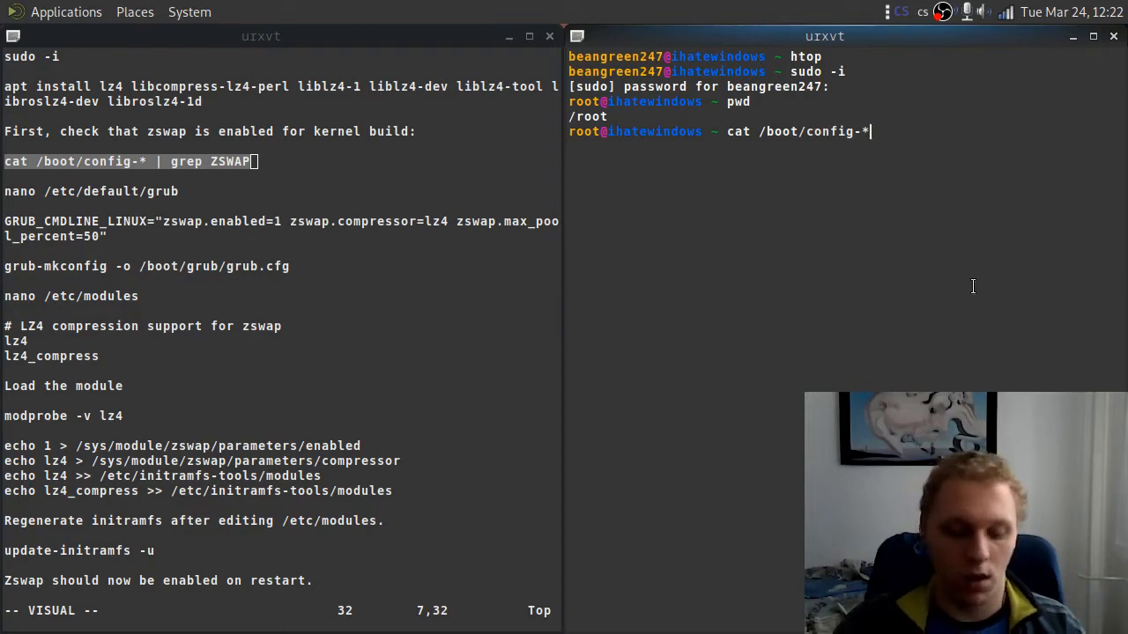
text(|)
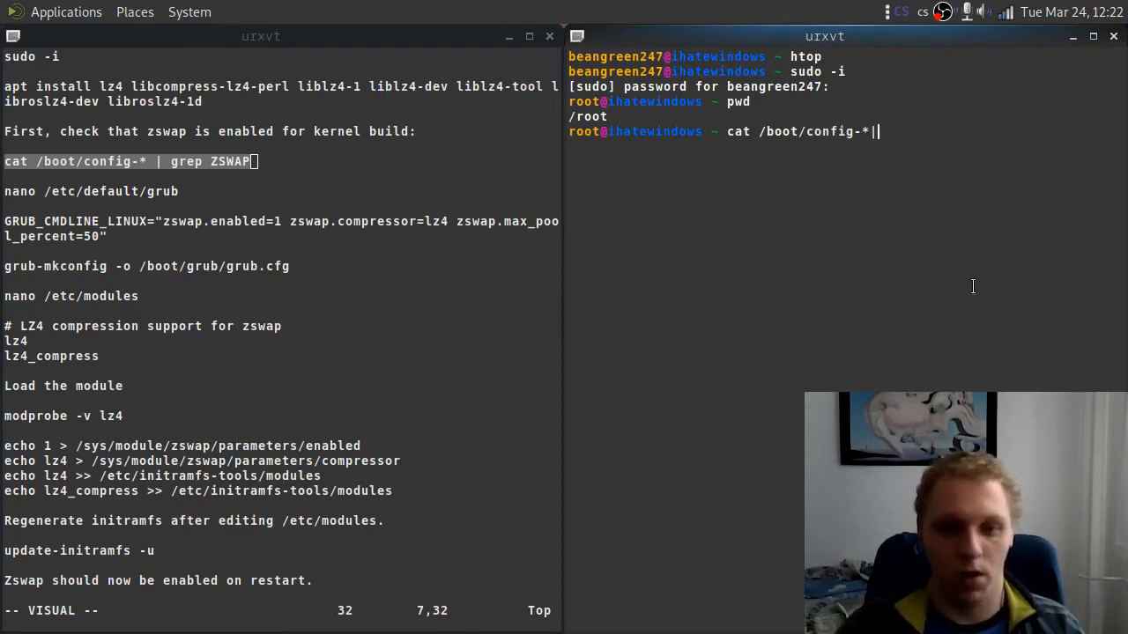
text(grep)
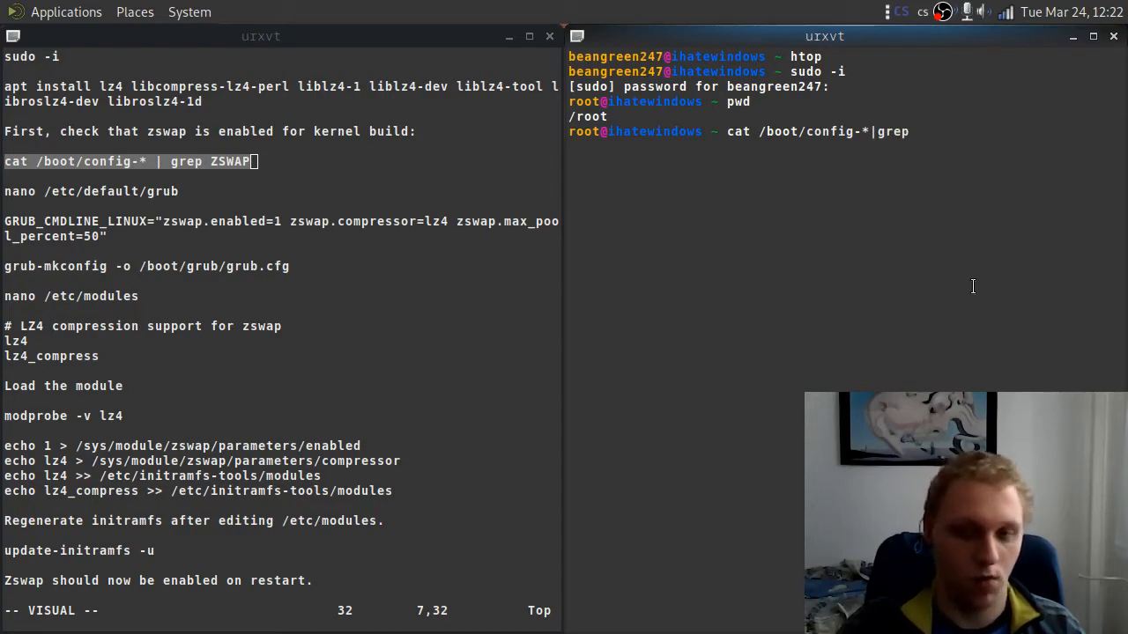
text(ZSWA)
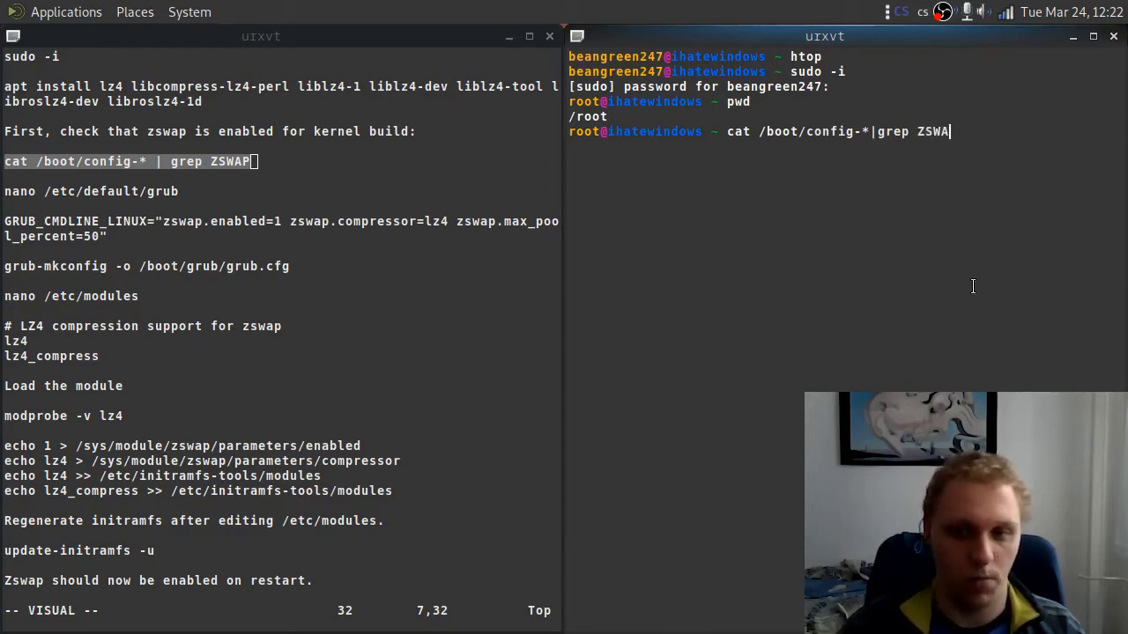
key(Return)
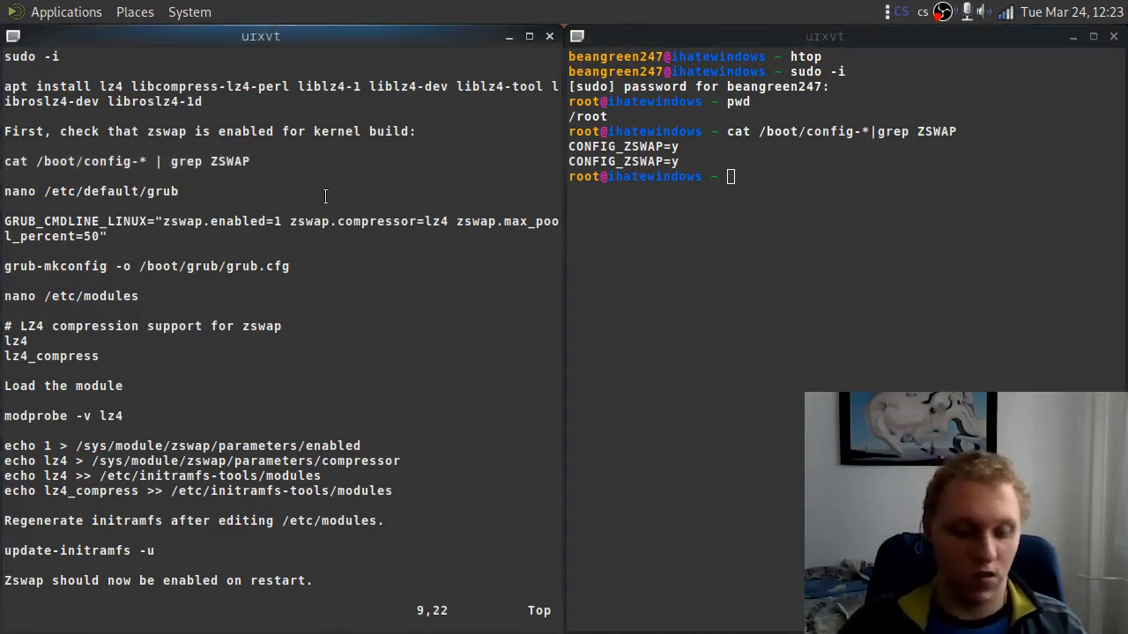
key(v)
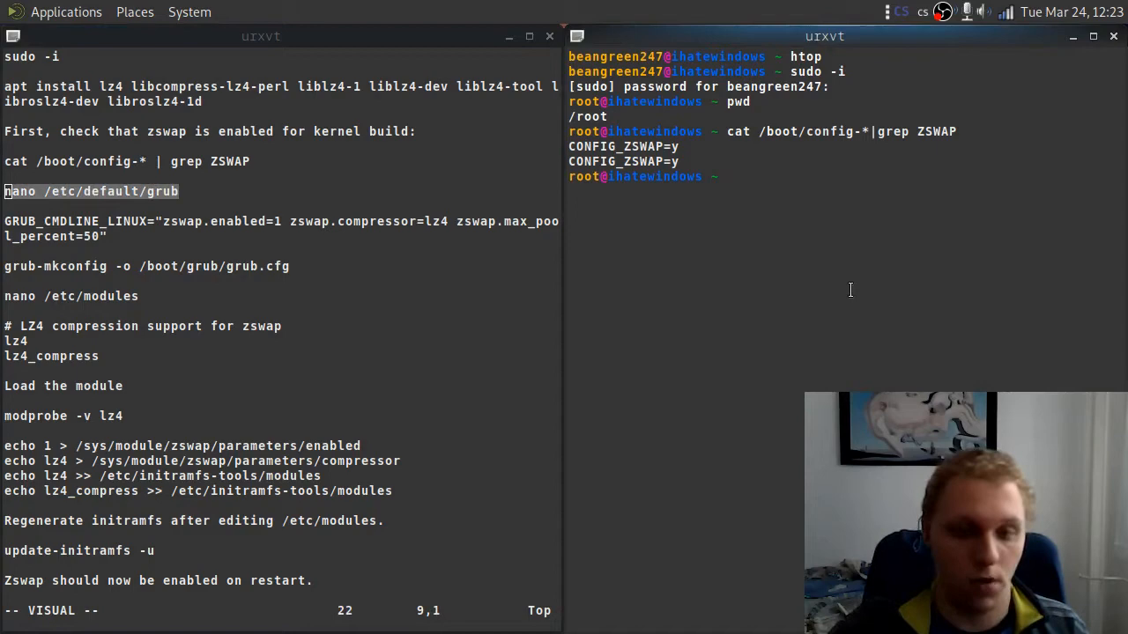
- Open /etc/default/grub in vim to edit GRUB_CMDLINE_LINUX
text(vim)
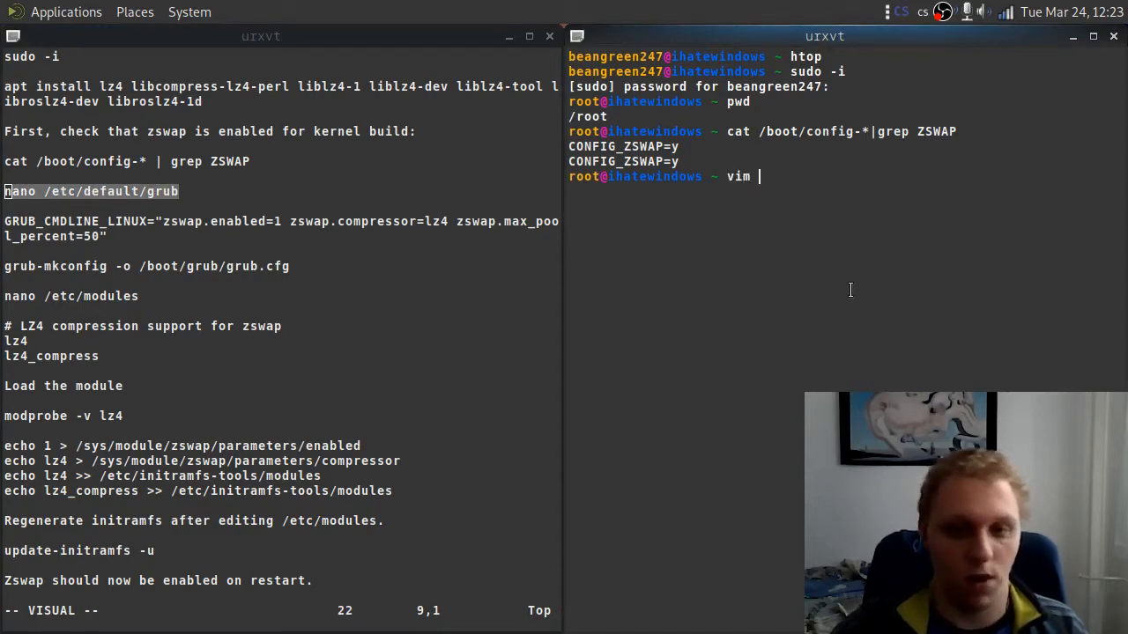
text(/)
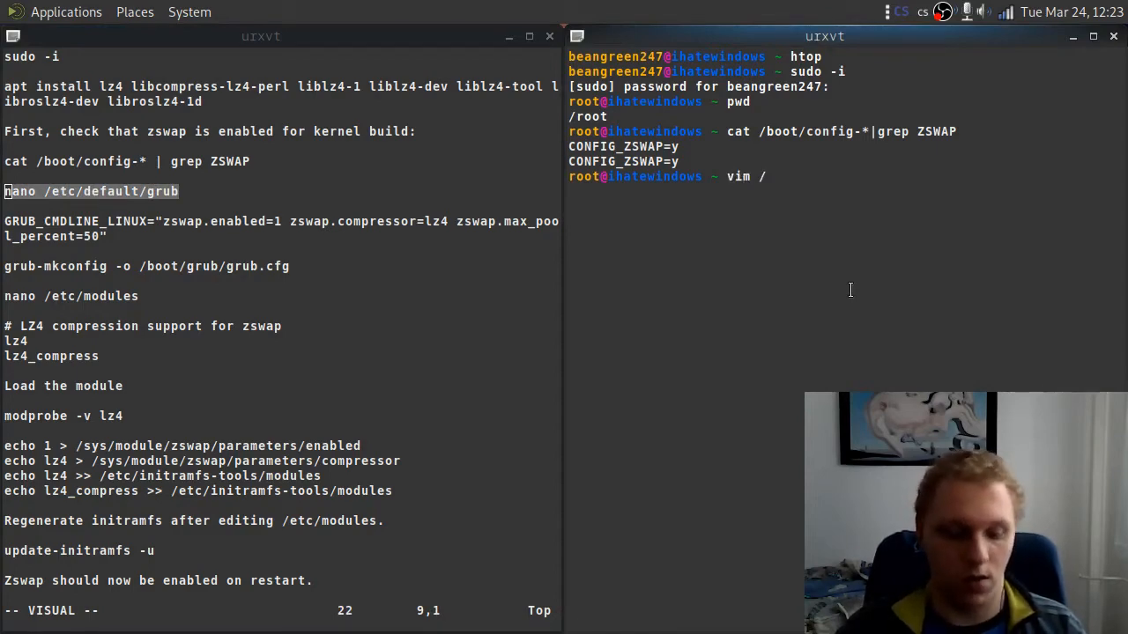
text(etc/)
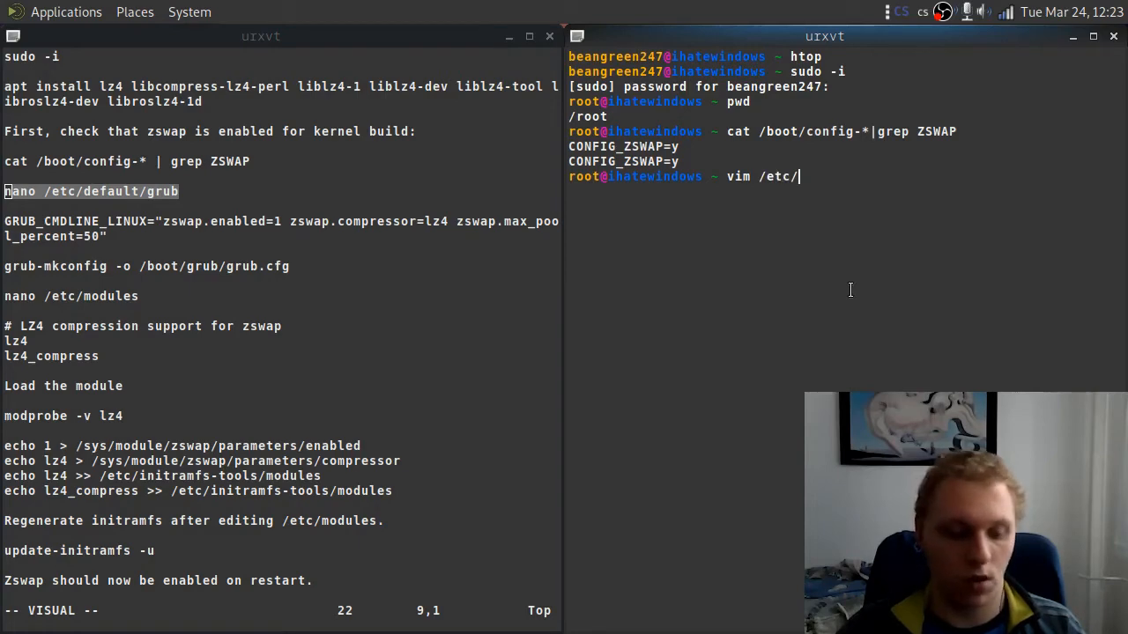
text(default/)
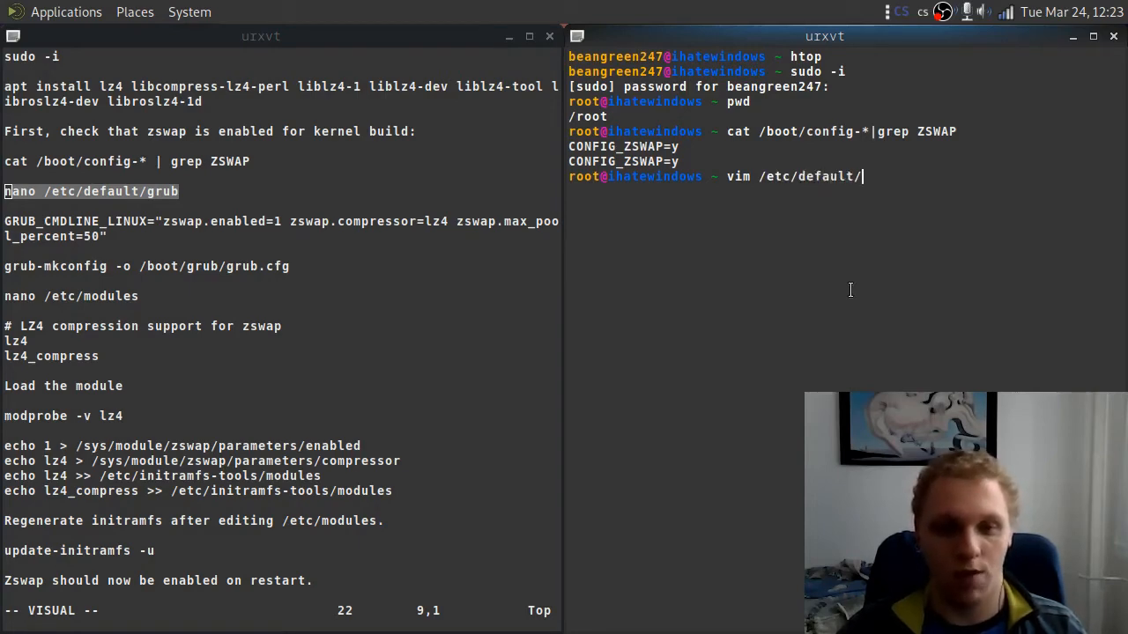
text(gru)
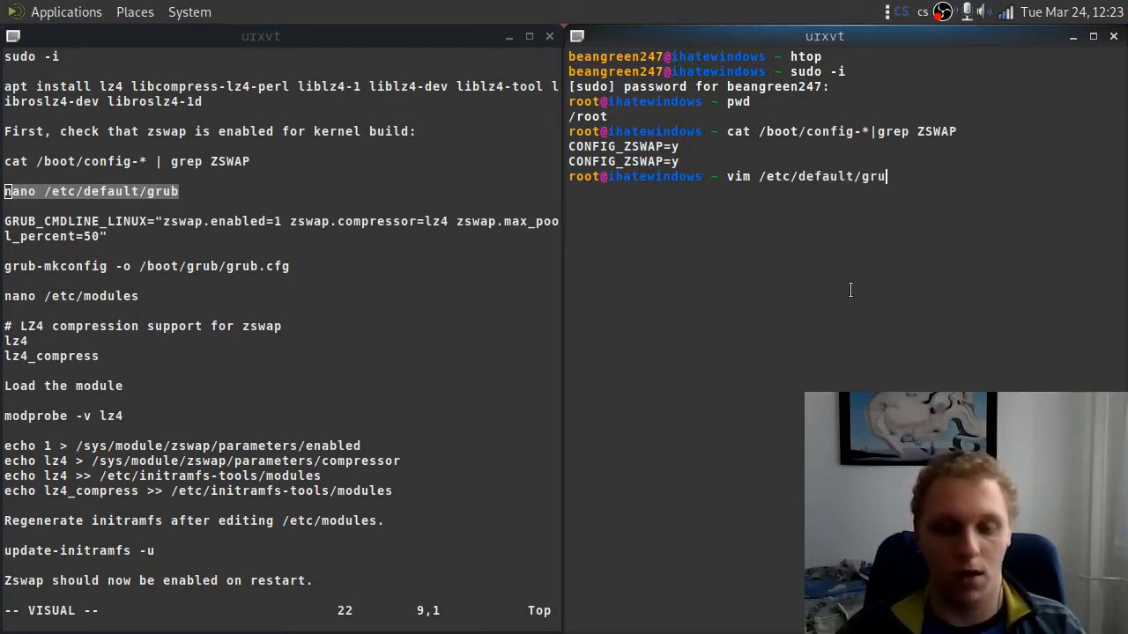
key(Return)
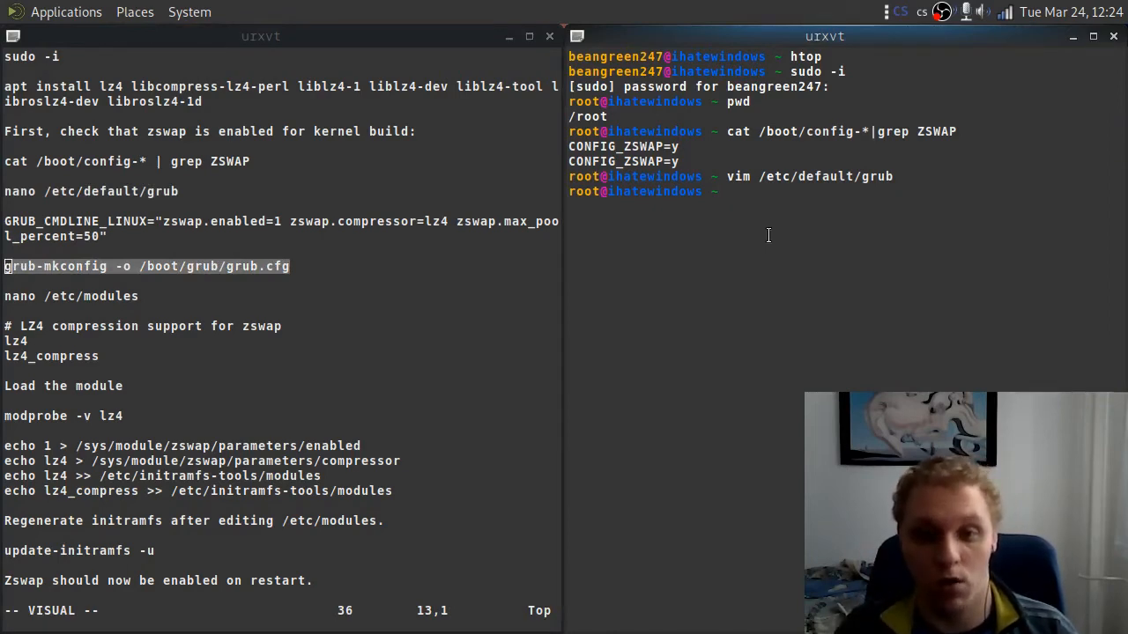
- Run grub-mkconfig -o /boot/grub/grub.cfg, detecting both kernel images
text(gu)
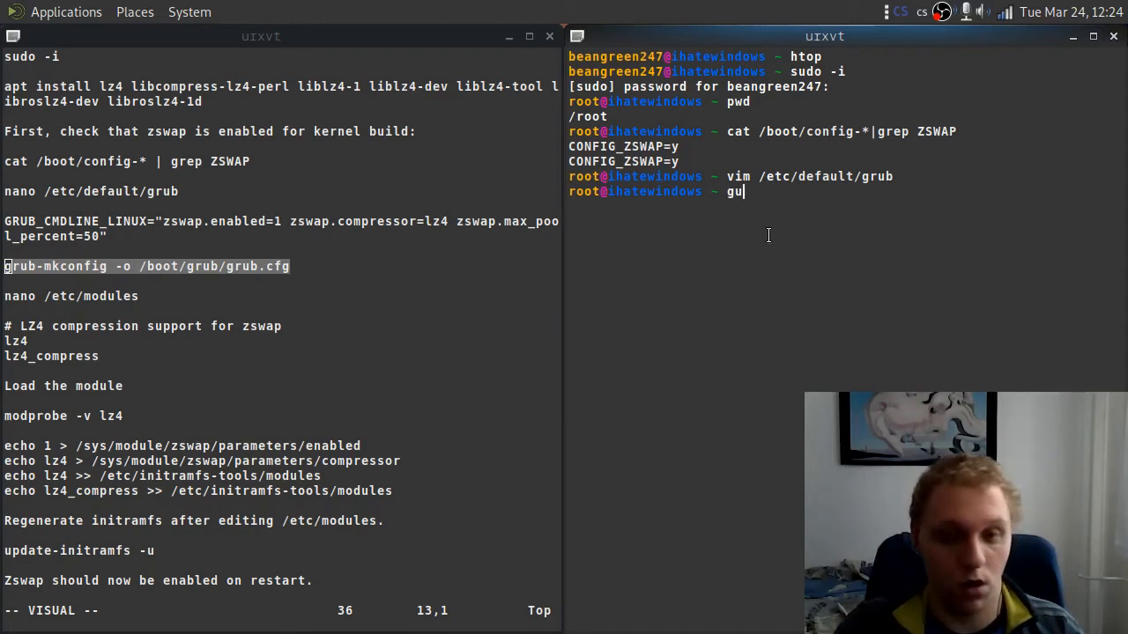
key(BackSpace)
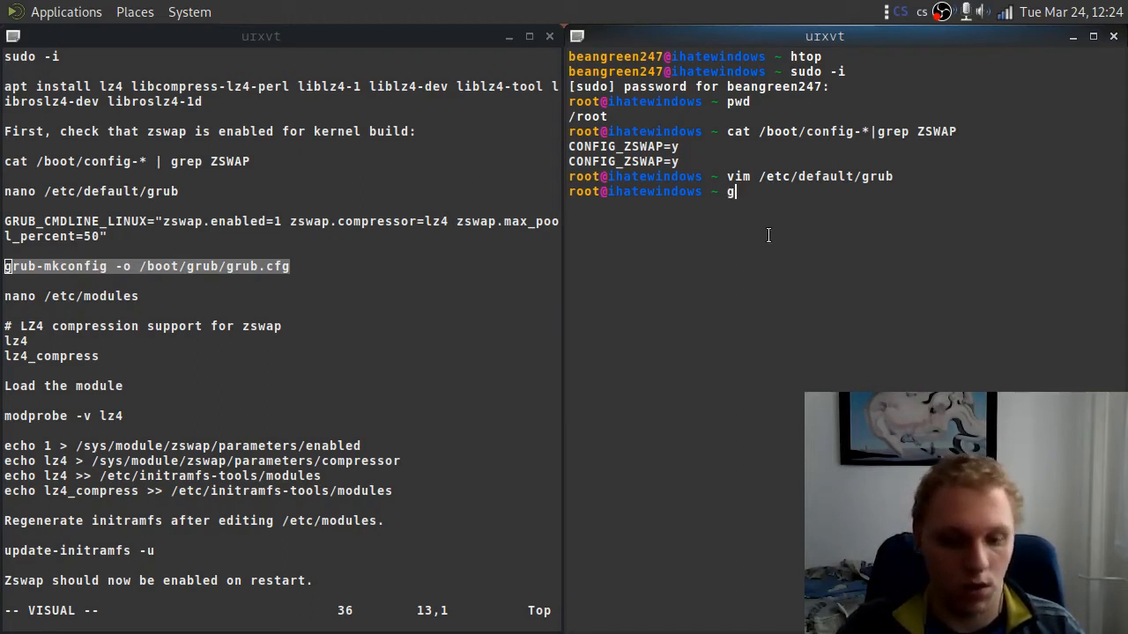
text(rub-)
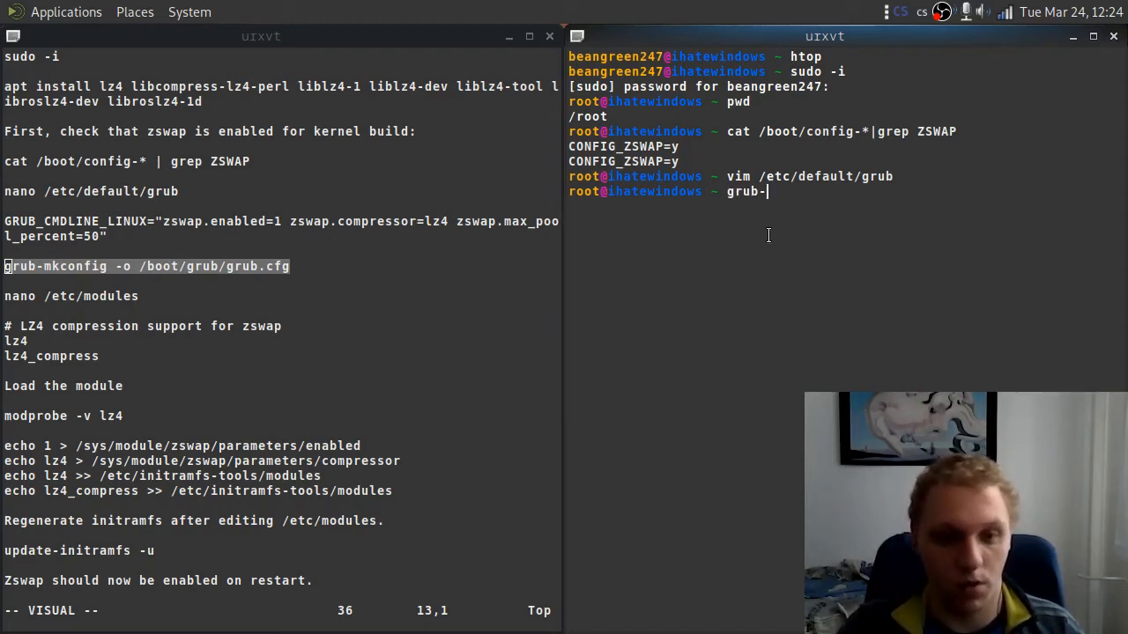
text(kc)
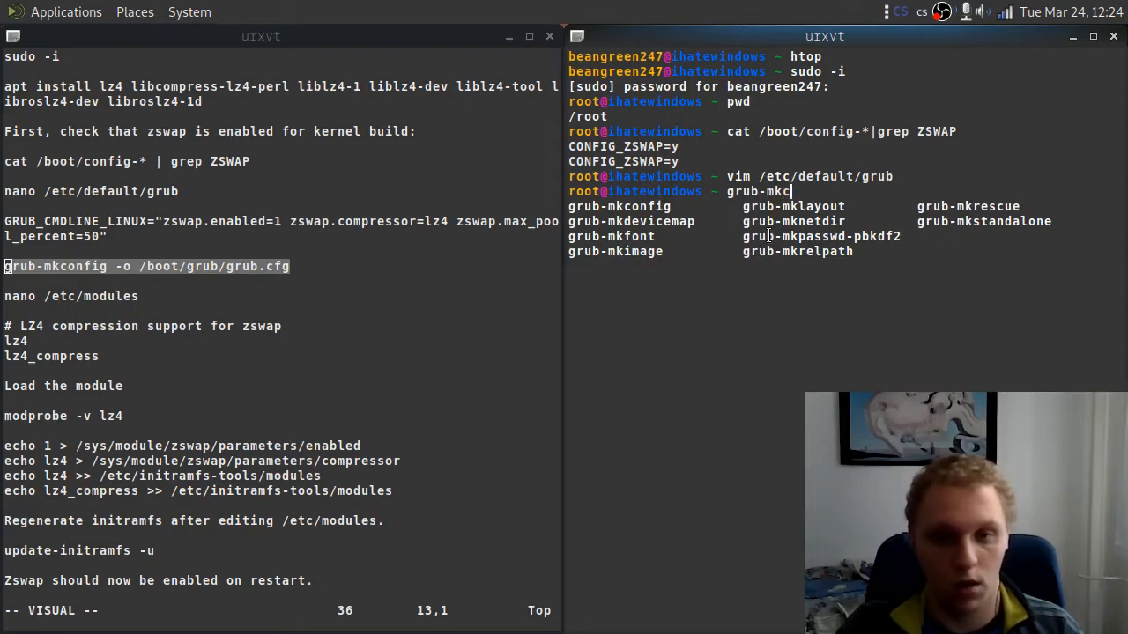
text(onfig)
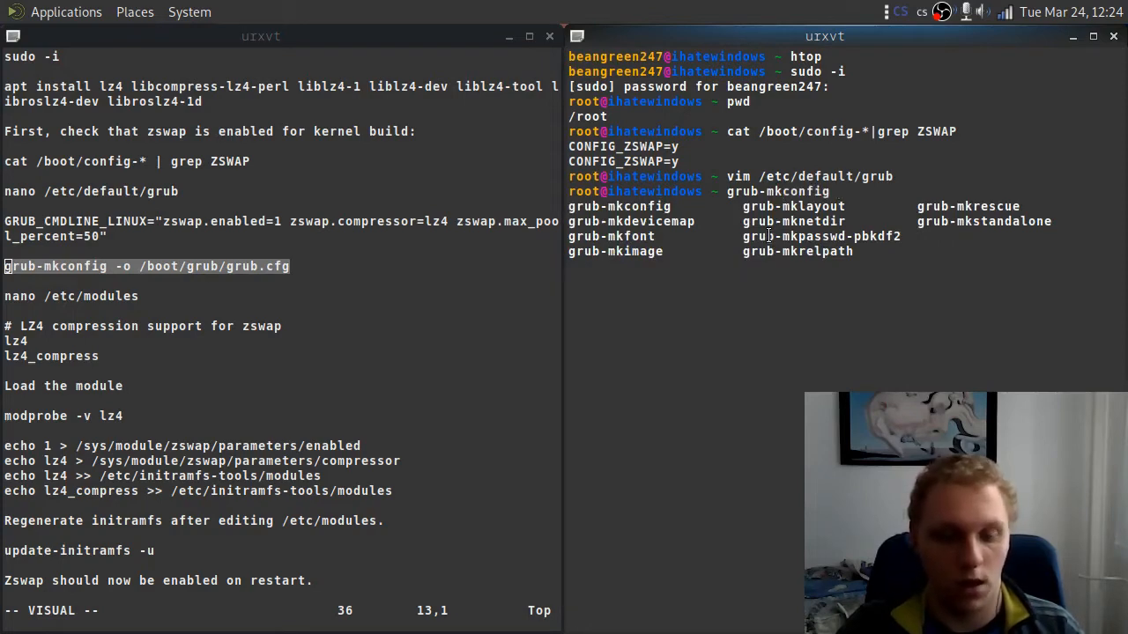
text(-)
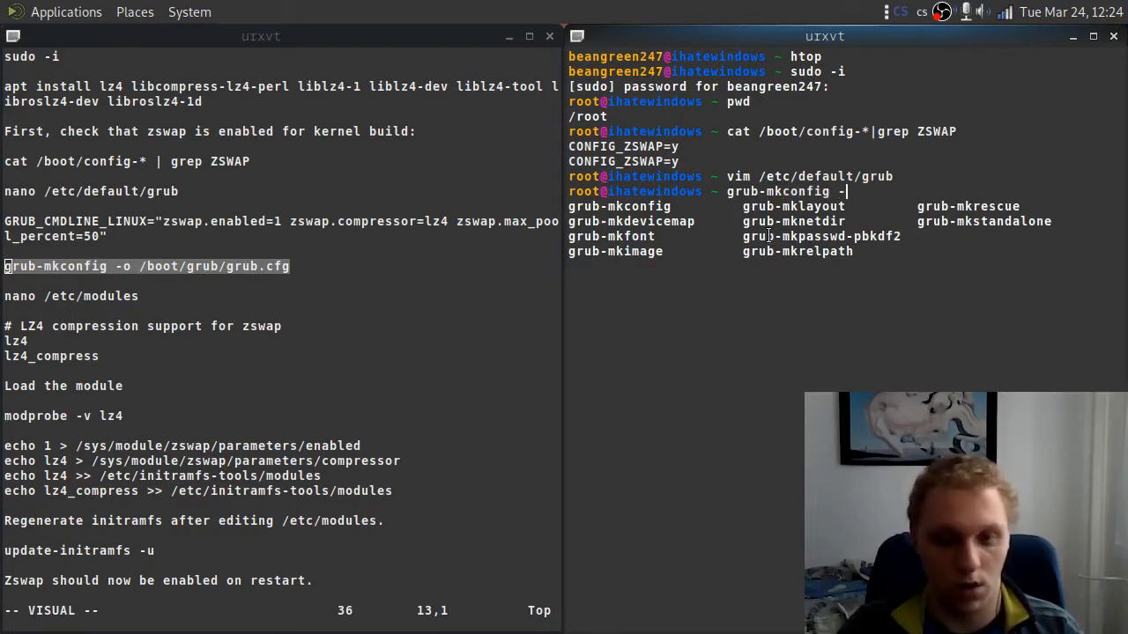
text(o)
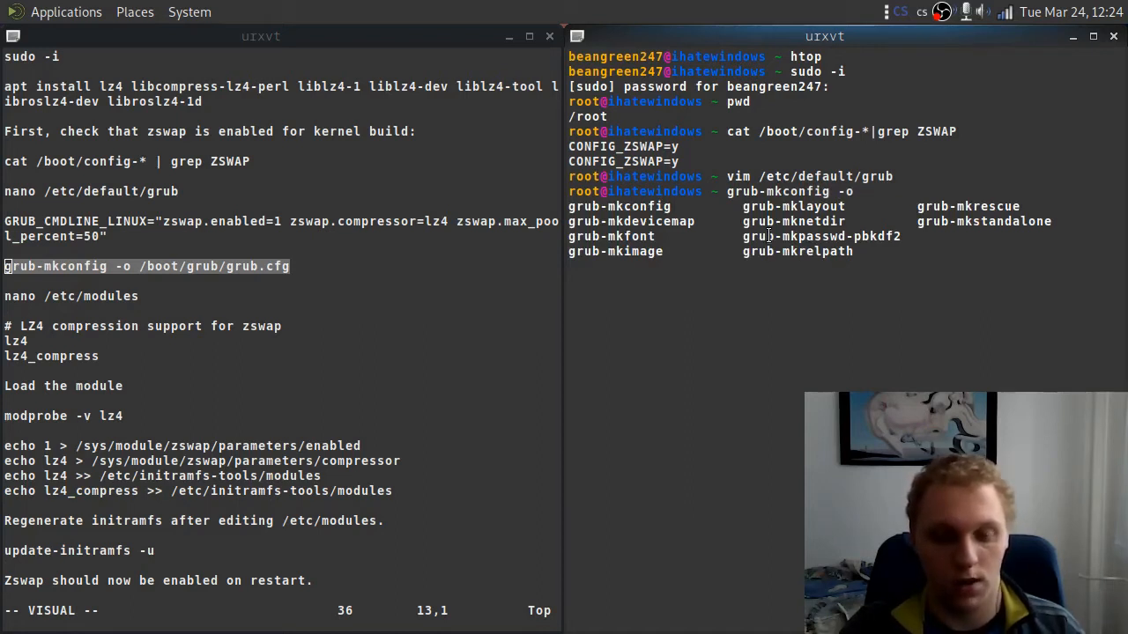
text(/b)
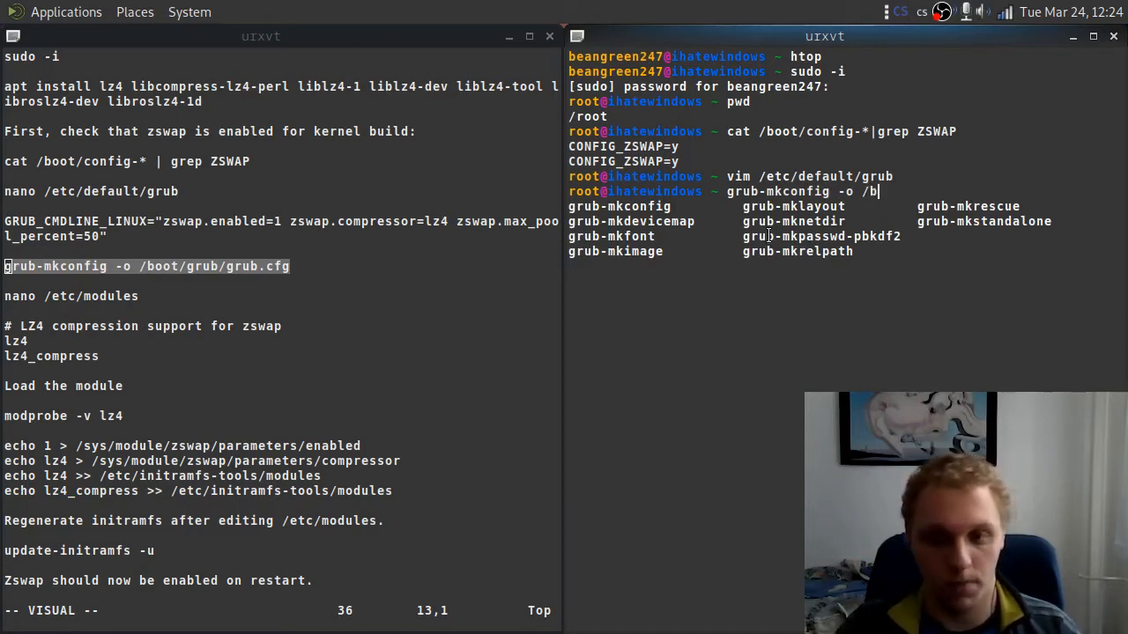
text(oot/grub/grub.cfg)
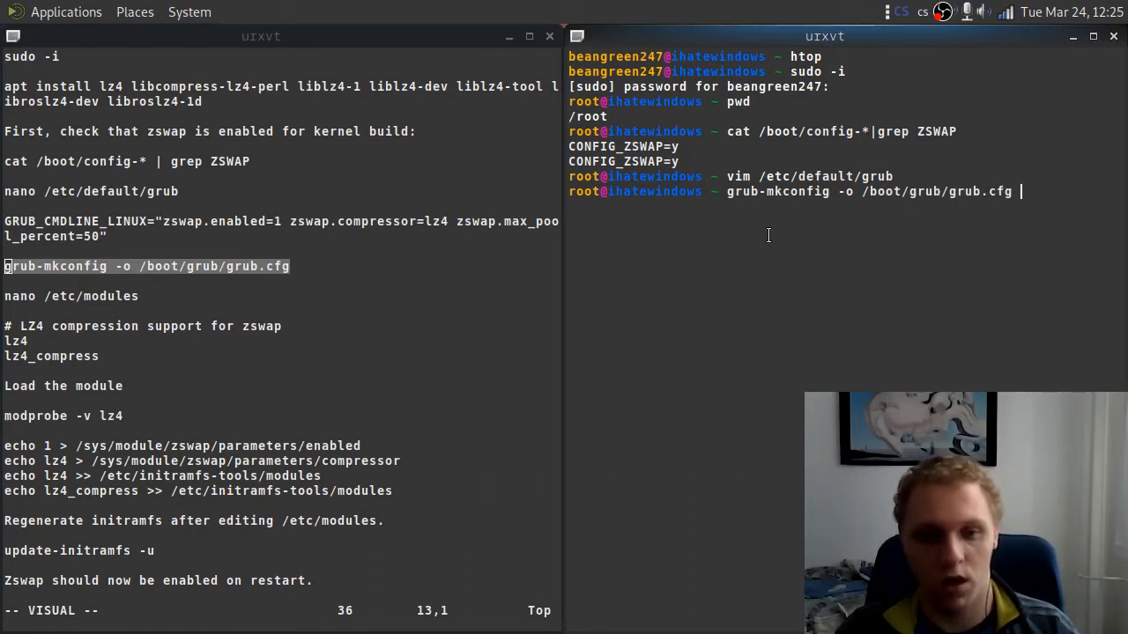
key(Return)
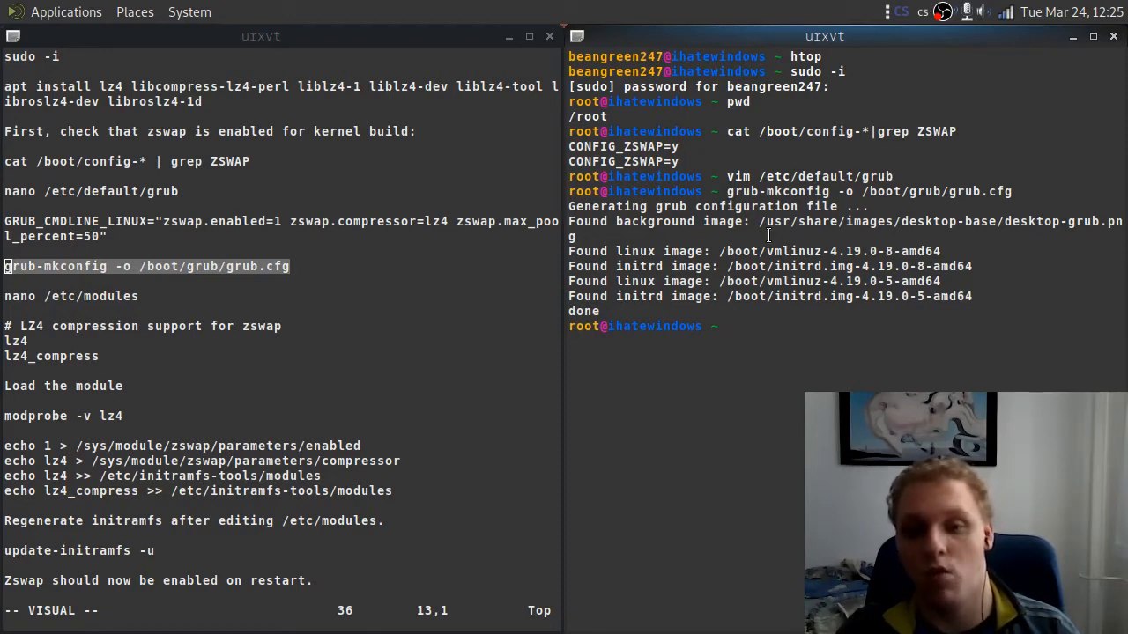
- Open /etc/modules in vim, listing lz4 and lz4_compress under the zswap comment
text(vim /etc/defa)
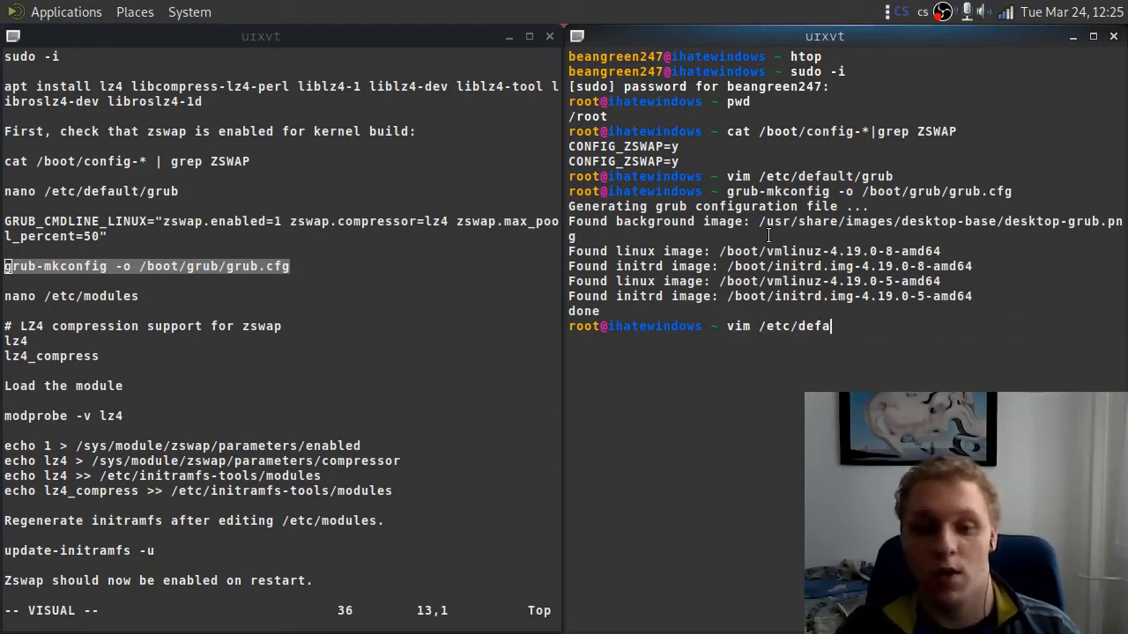
text(mod)
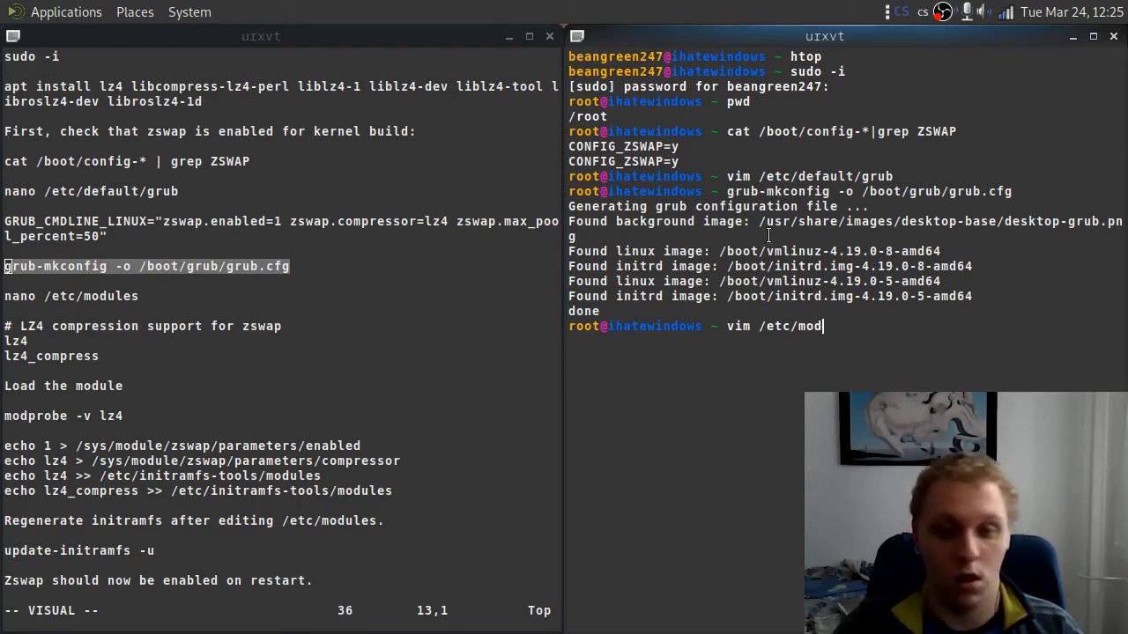
key(Tab)
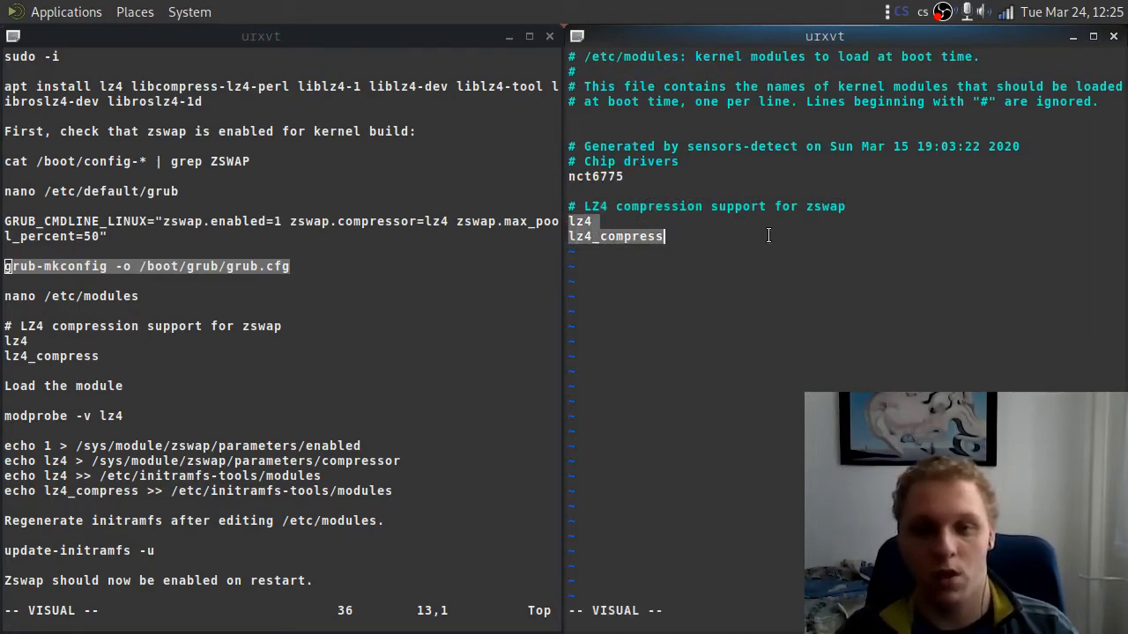
mouse_move(984, 179)
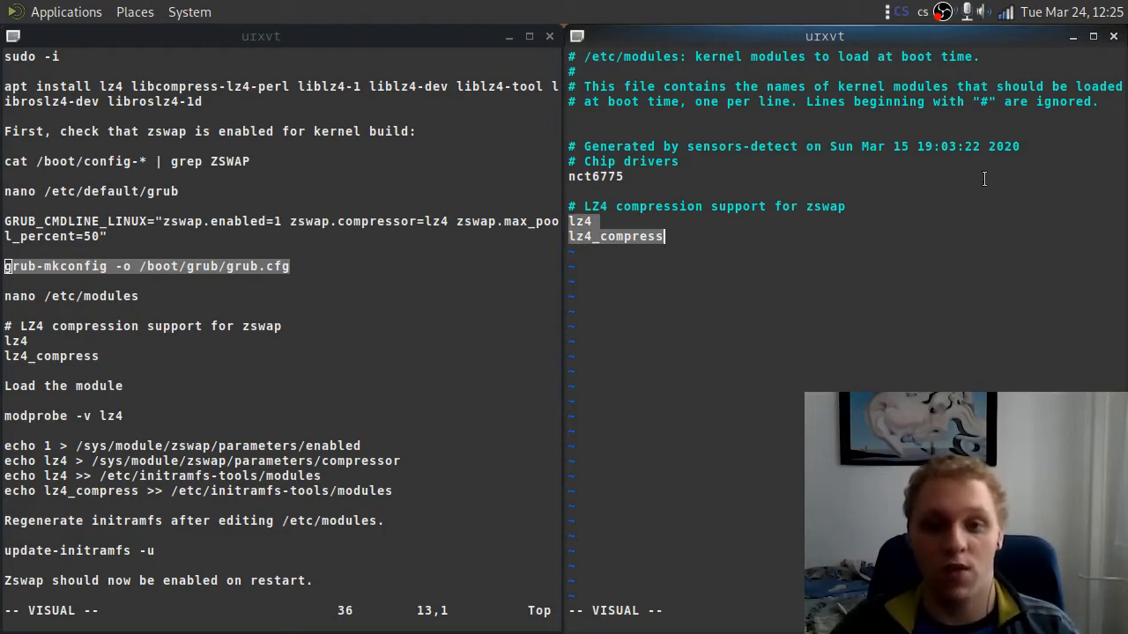
mouse_move(573, 222)
text(modprobe -v)
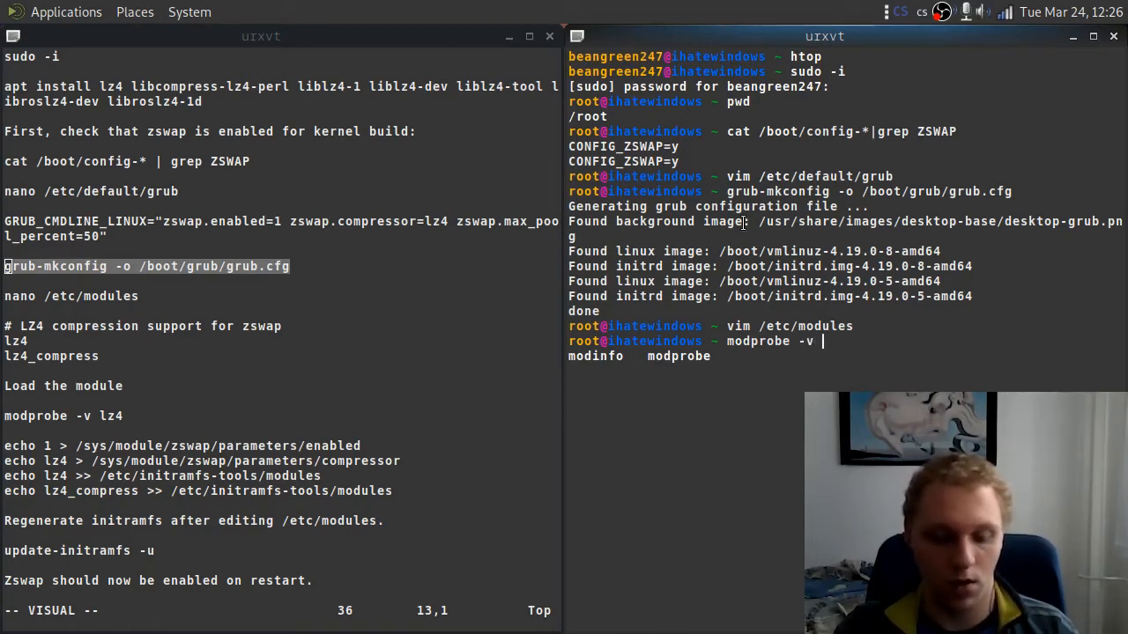
- Load the lz4 kernel module with modprobe -v lz4
text( lz4)
key(Return)
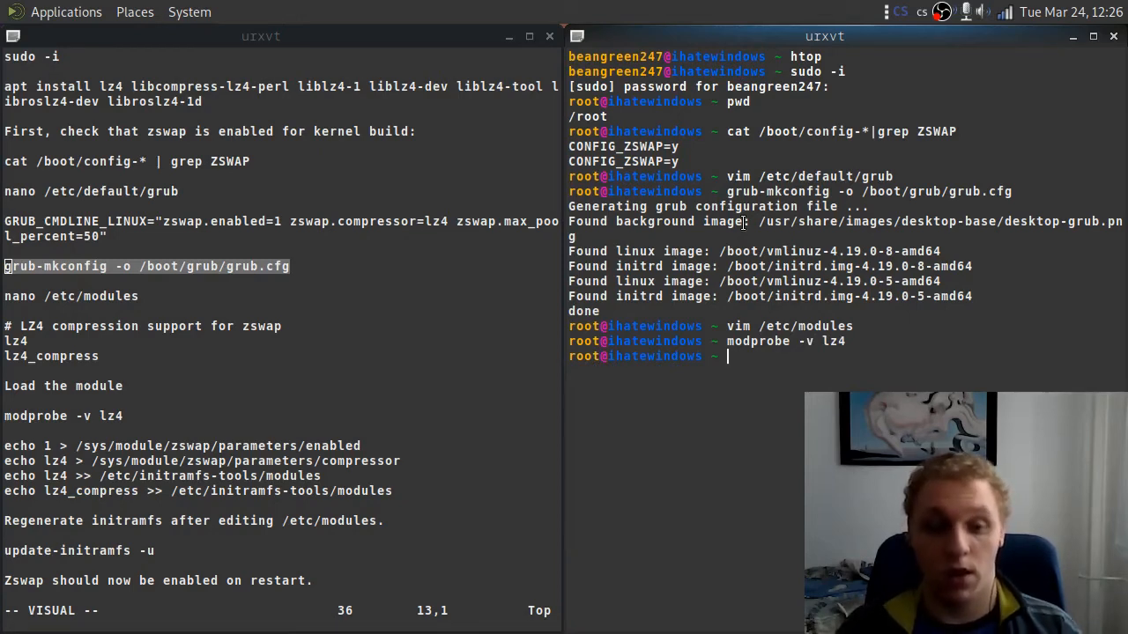
scroll(down, 3)
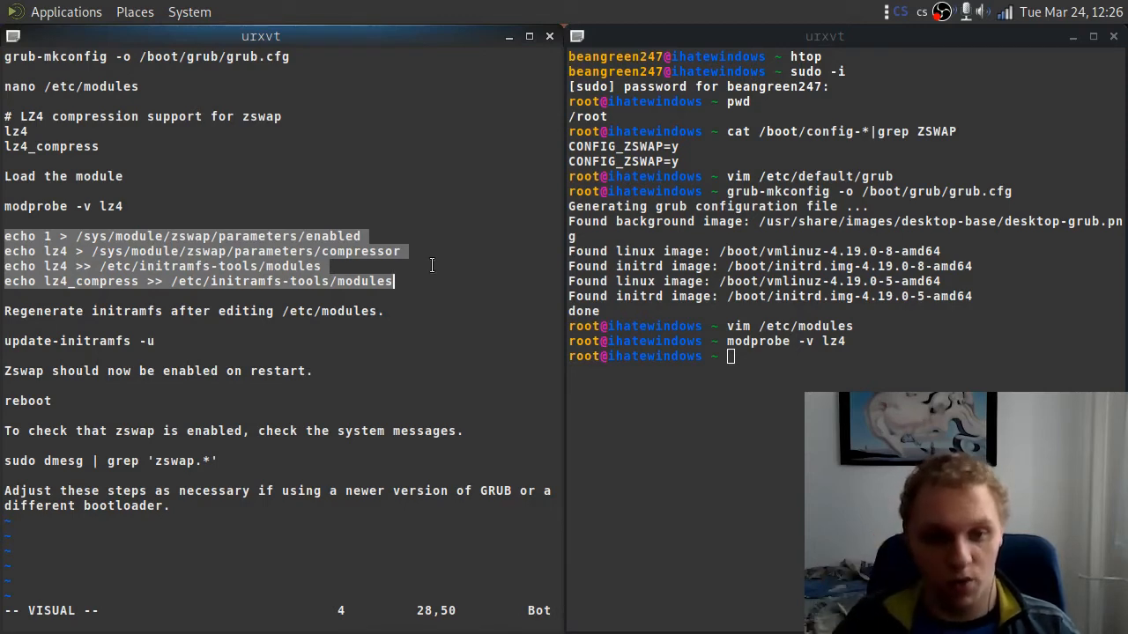
- Enable zswap by writing 1 to /sys/module/zswap/parameters/enabled
key(Escape)
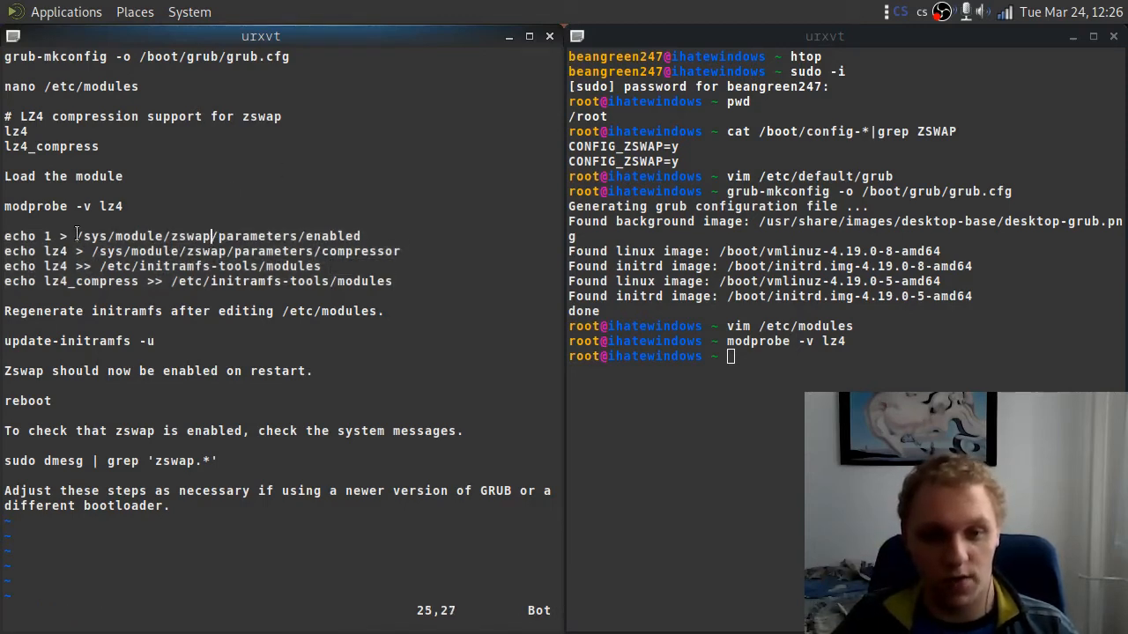
key(v)
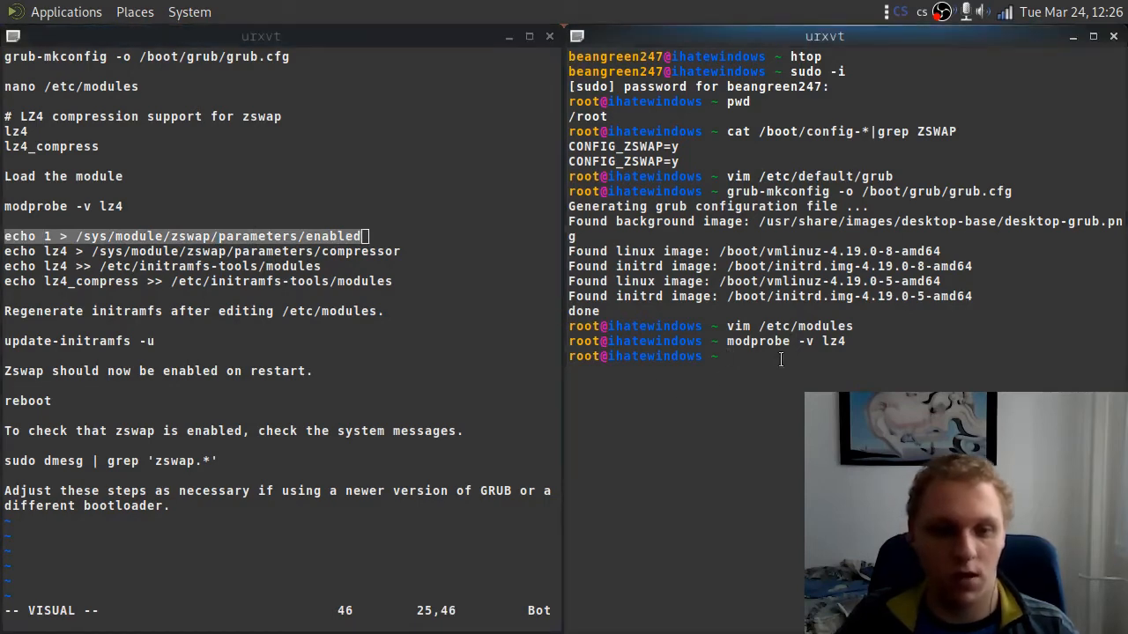
text(echo)
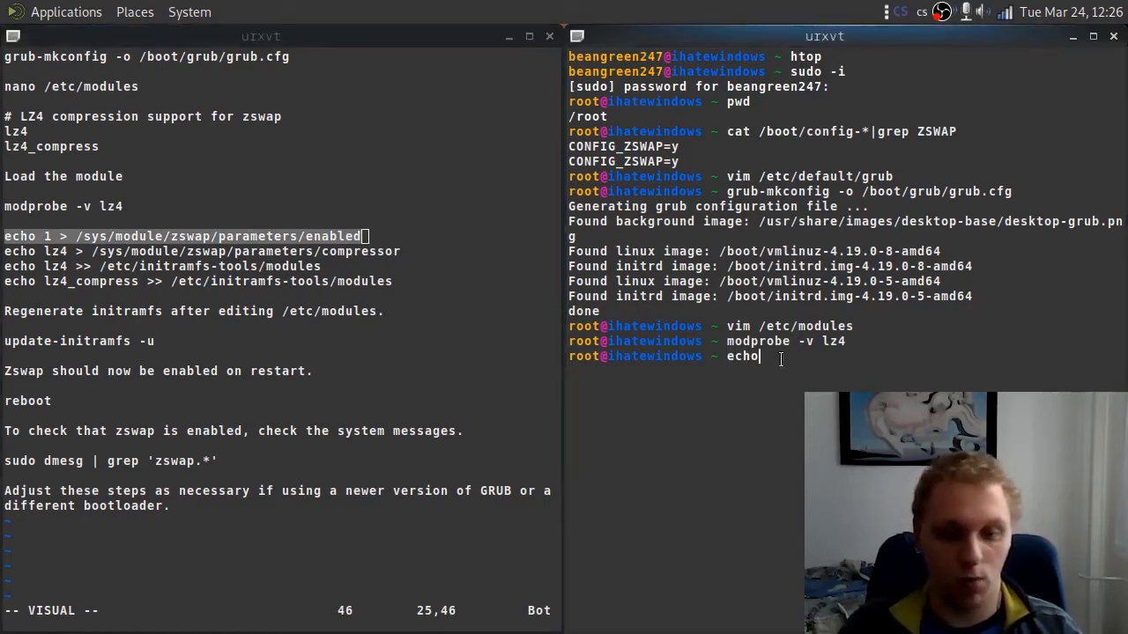
text(1 >)
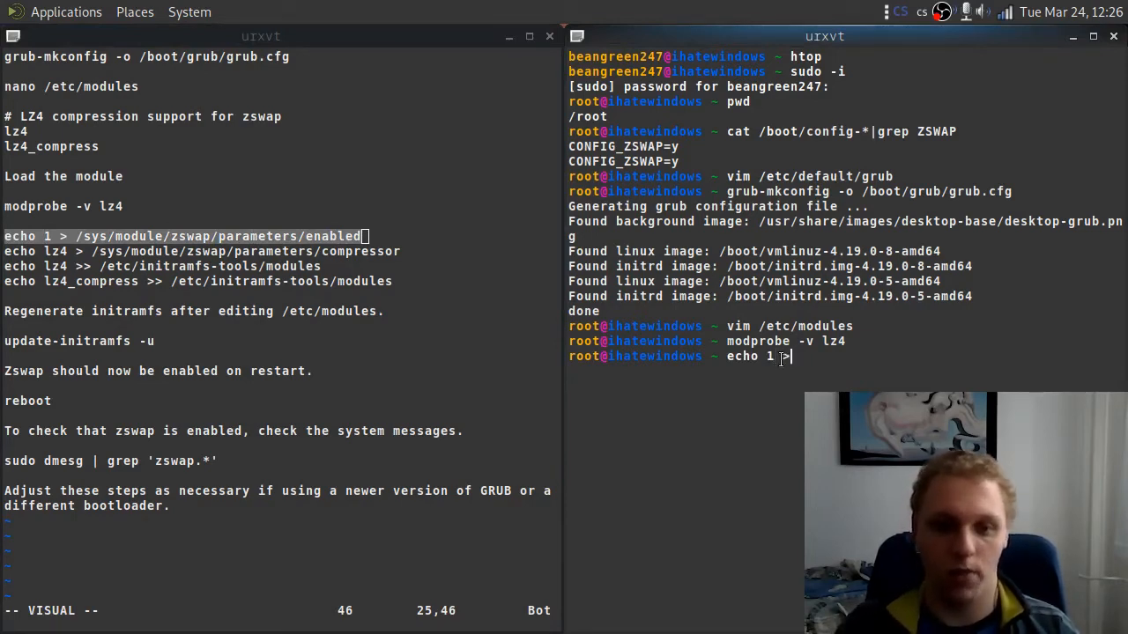
text(/)
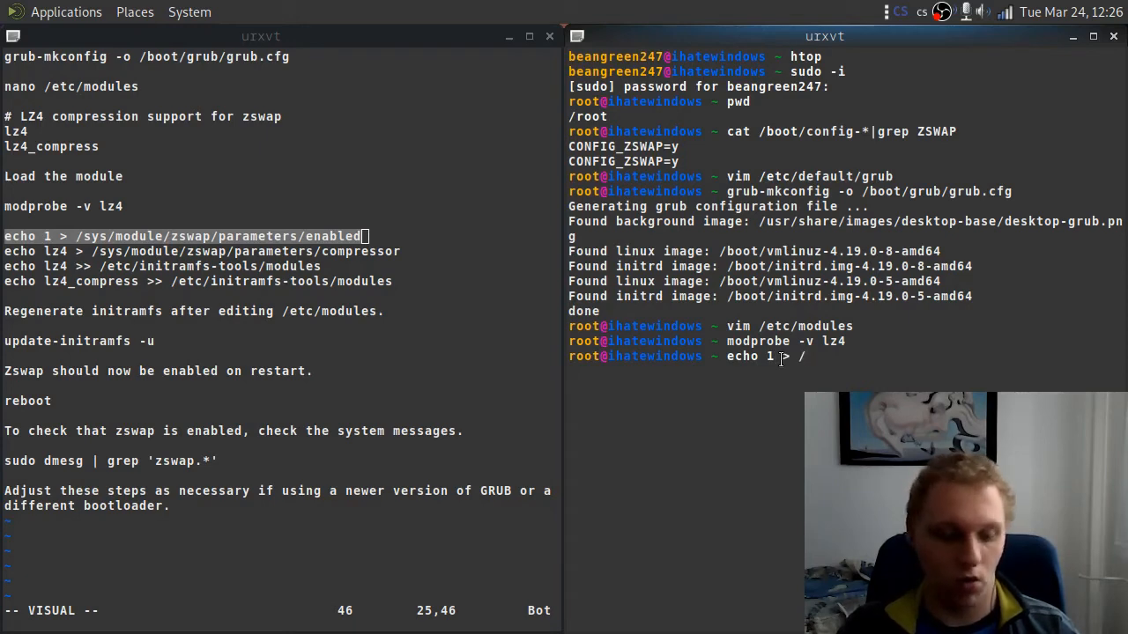
text(sys/module/)
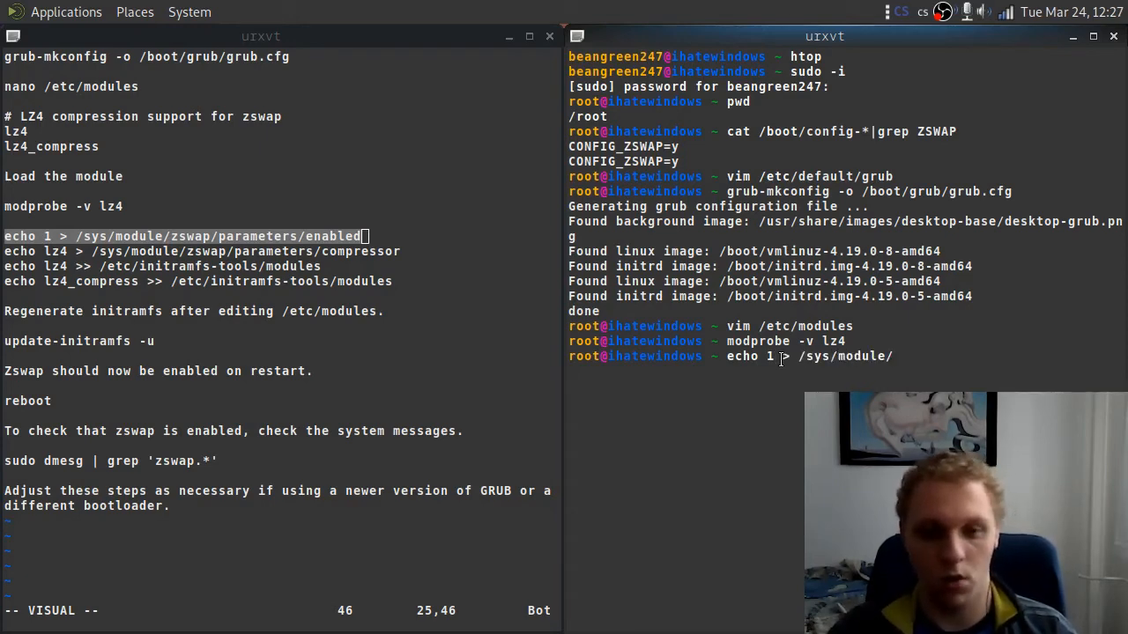
text(zsa)
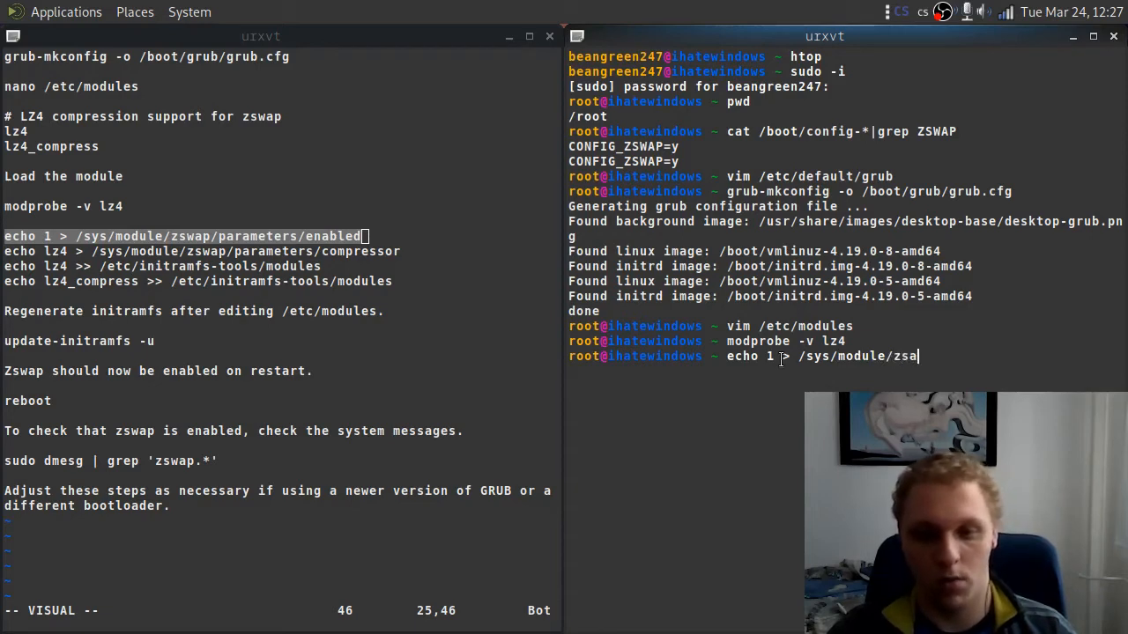
key(Tab)
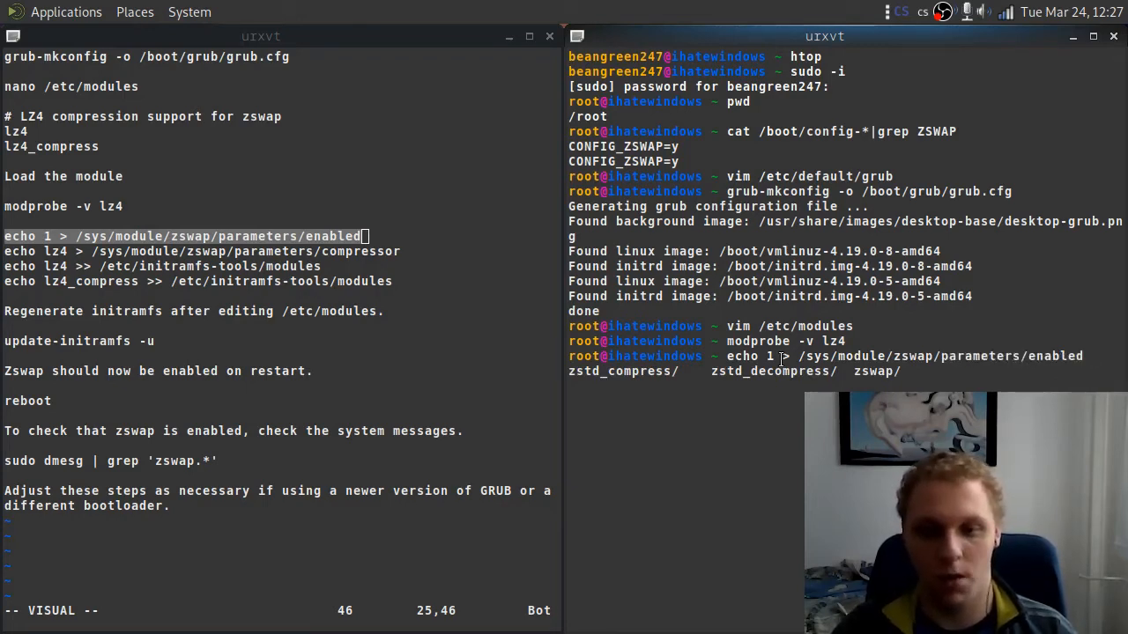
key(Return)
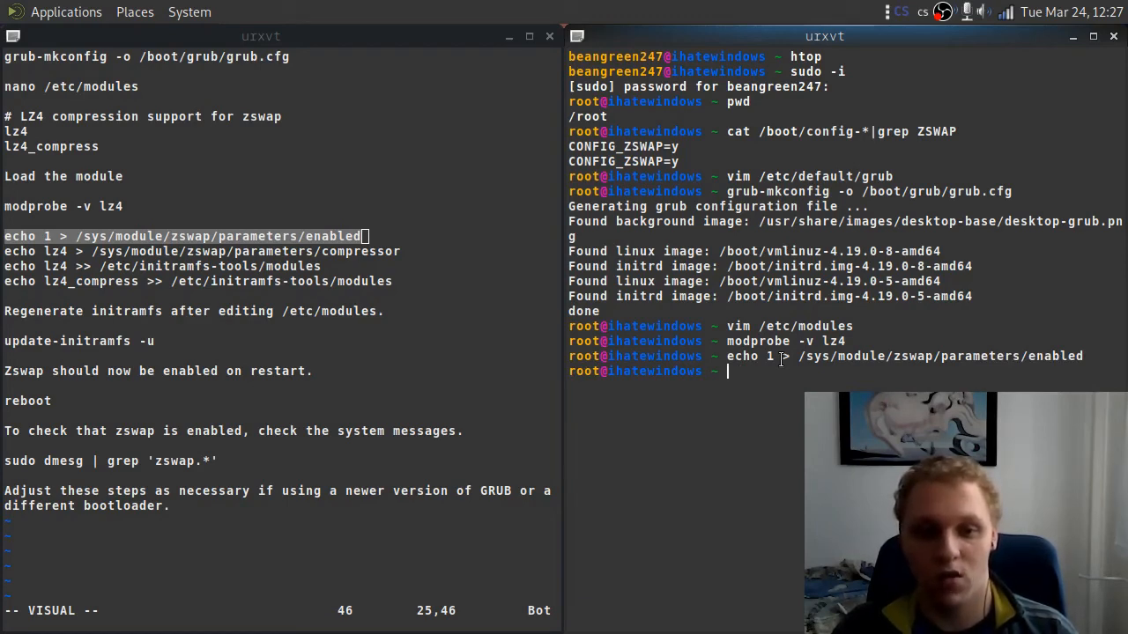
- Set lz4 as the zswap compressor via /sys/module/zswap/parameters/compressor
text(echo 1 > /sys/module/zswap/parameters/enabled)
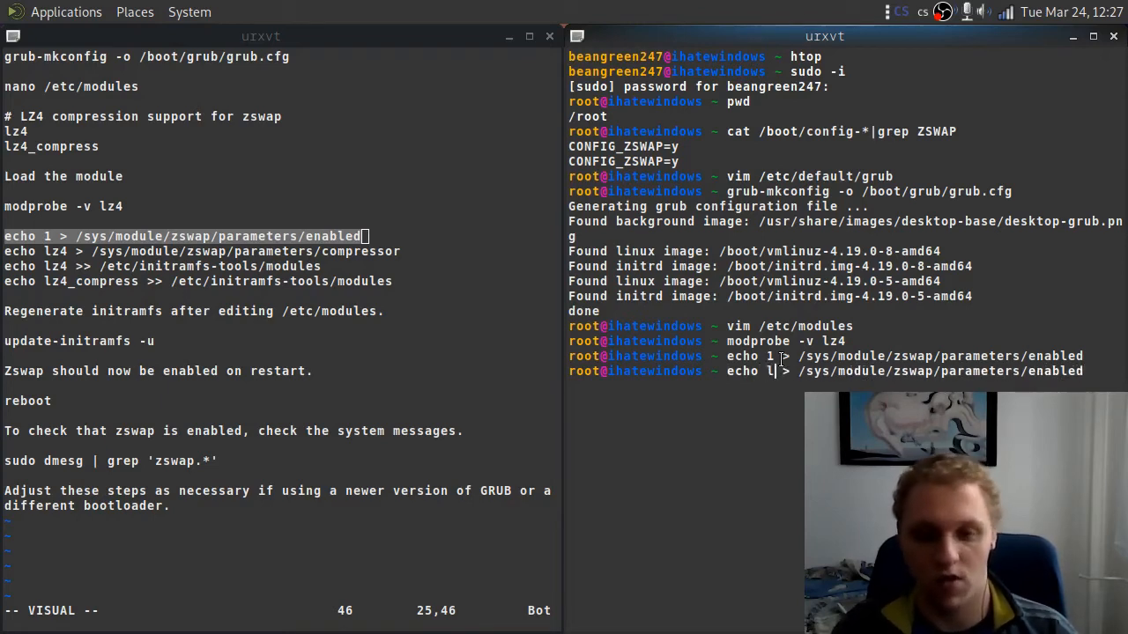
text(z4)
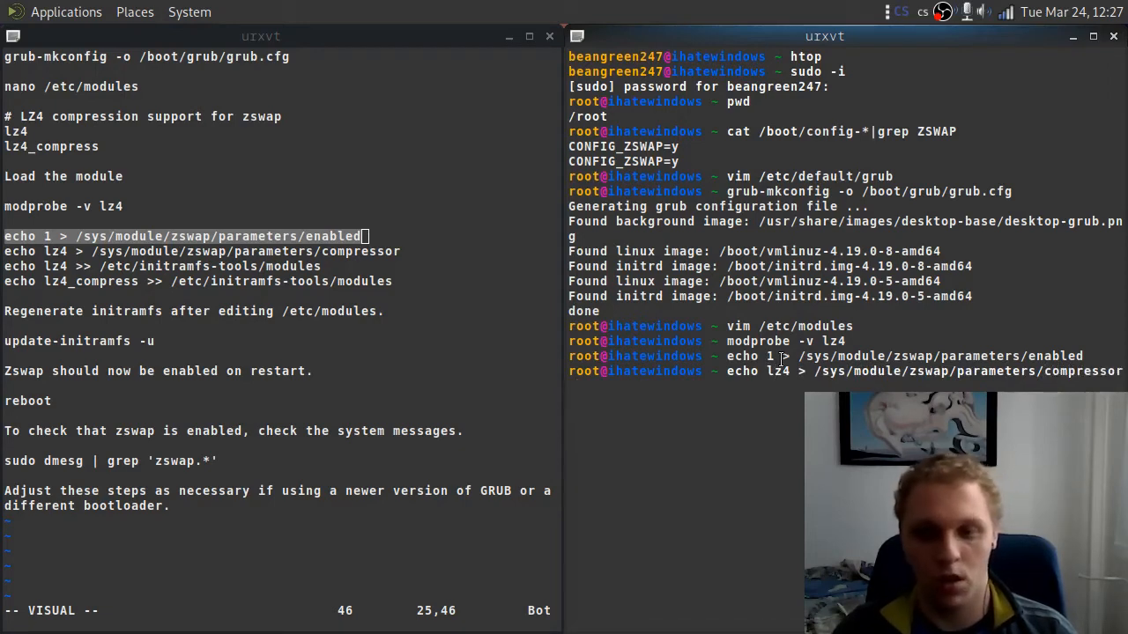
key(Return)
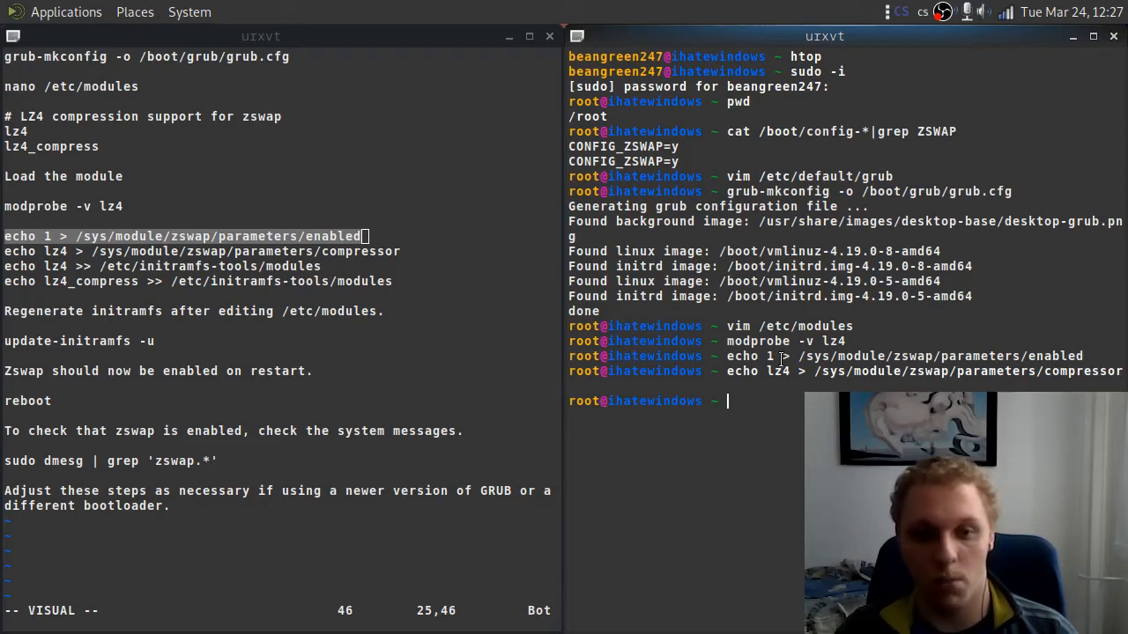
- Append lz4 and lz4_compress to /etc/initramfs-tools/modules with echo
text(echo lz4 >)
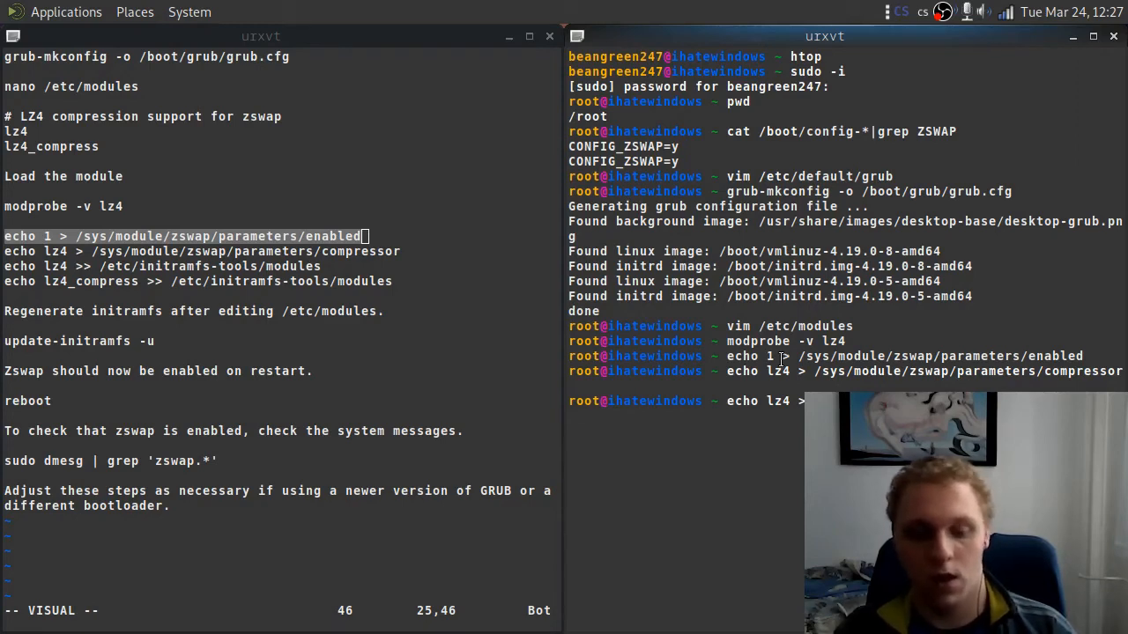
key(Tab)
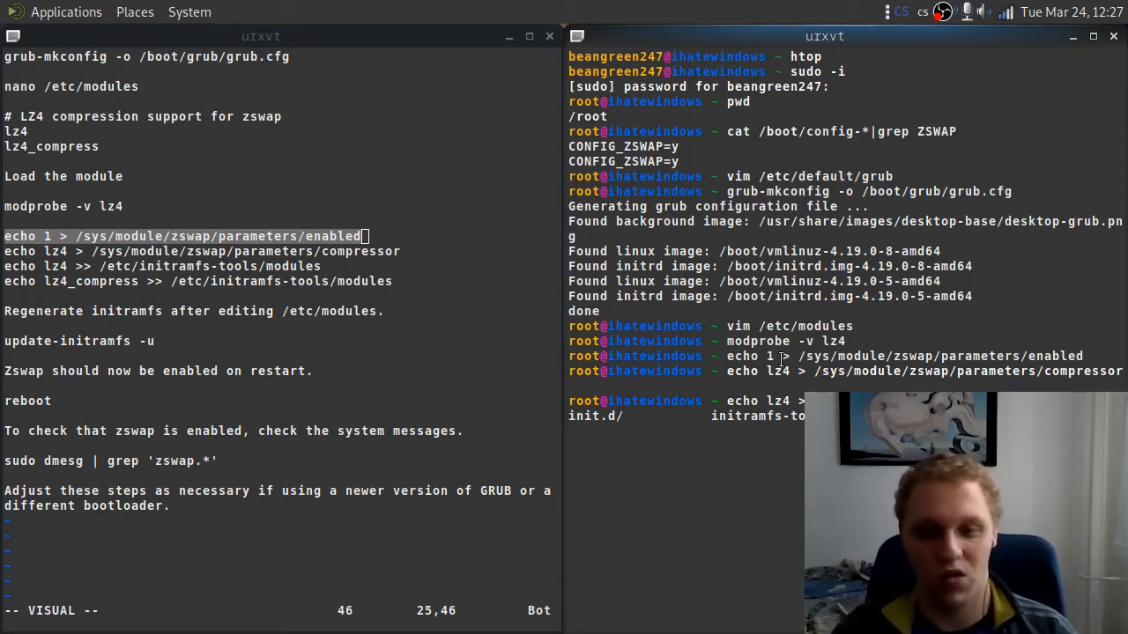
key(Return)
text(echo lz4_c)
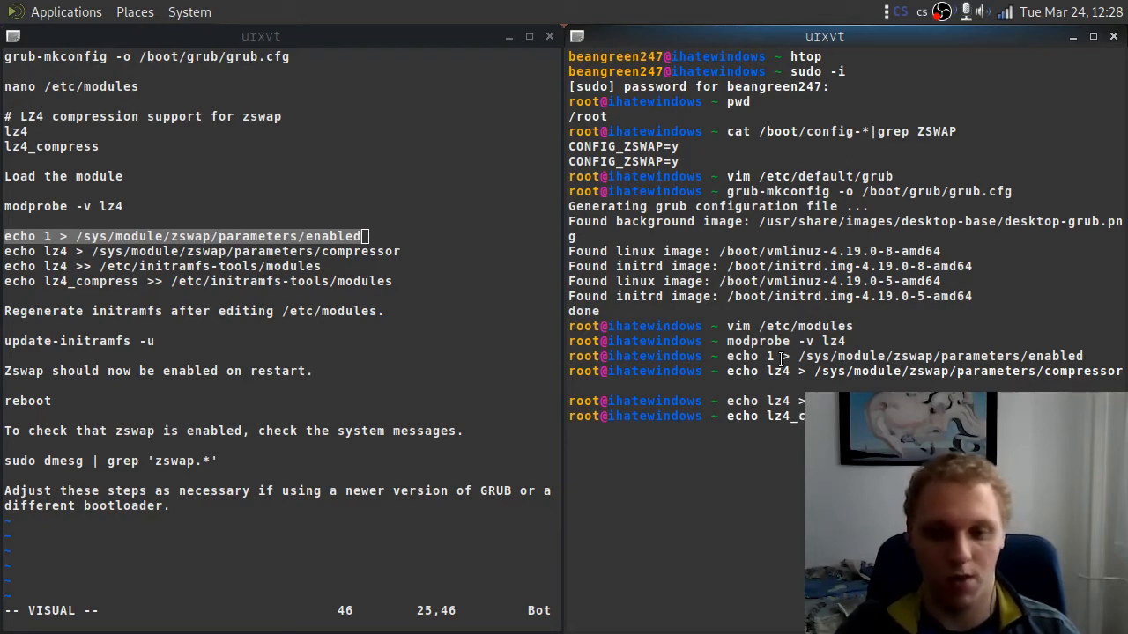
key(Return)
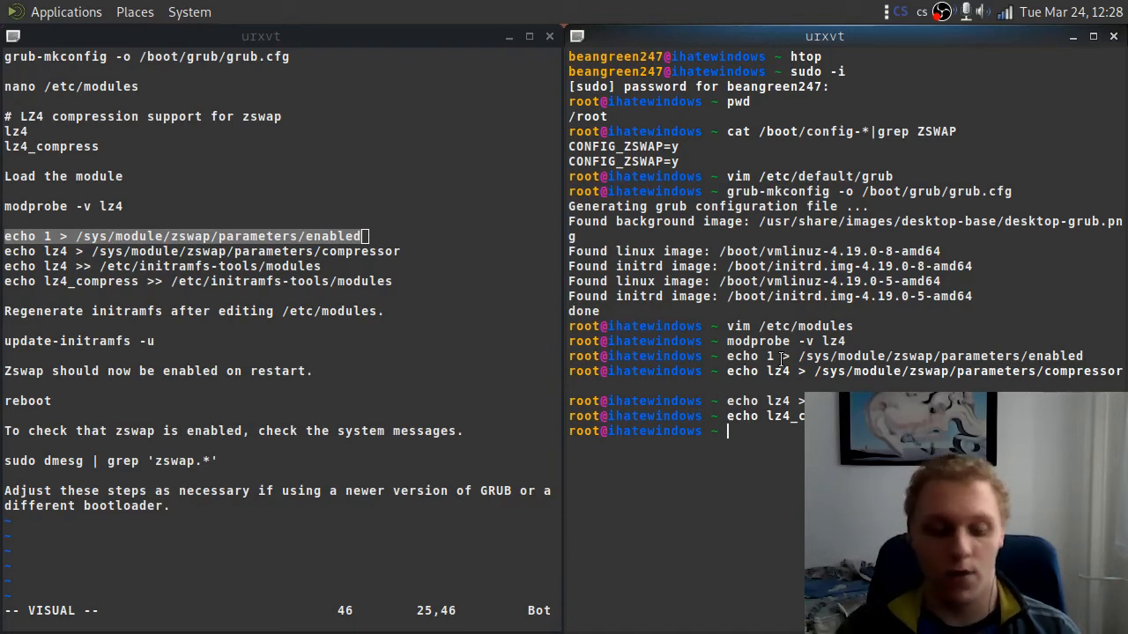
- Run update-initramfs -u and wait until it finishes with only a nouveau firmware warning
text(upda)
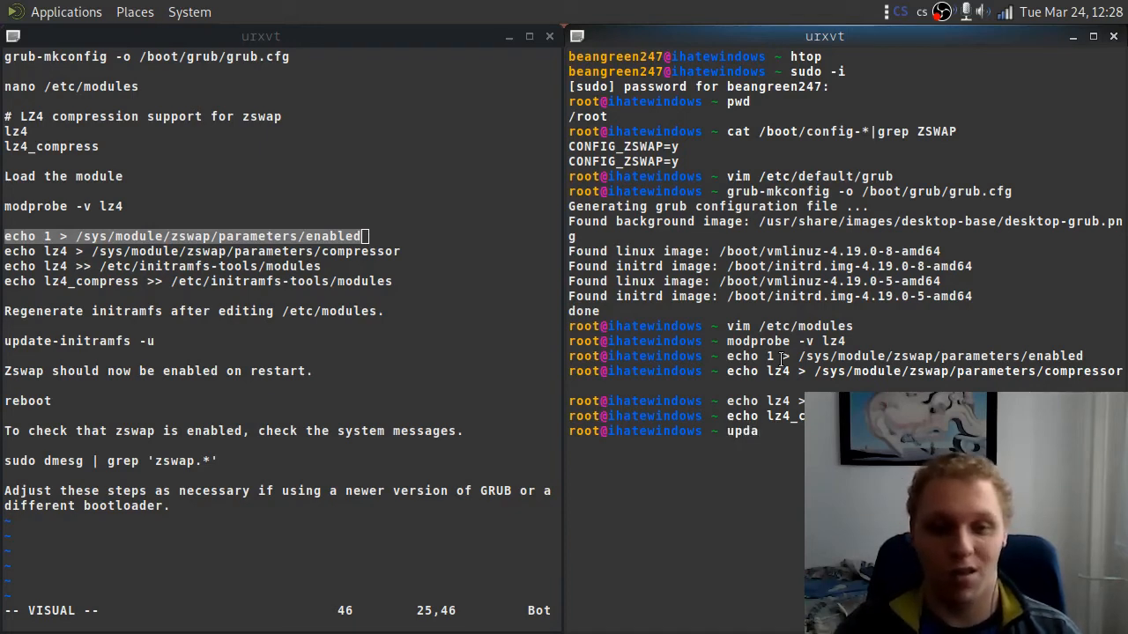
text(te-ini)
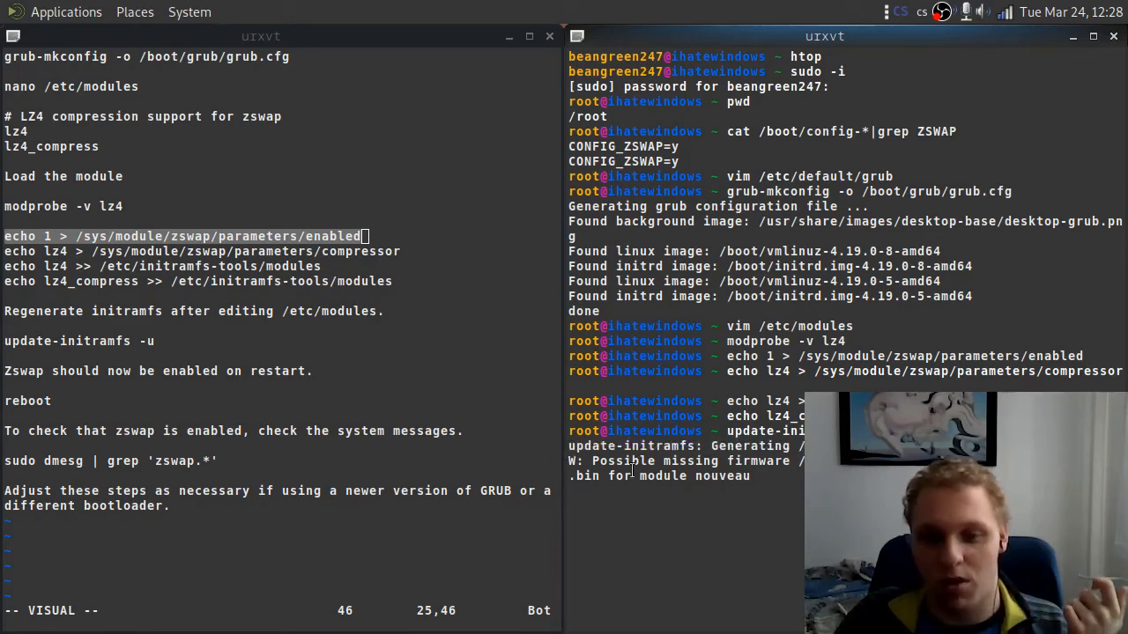
key(Return)
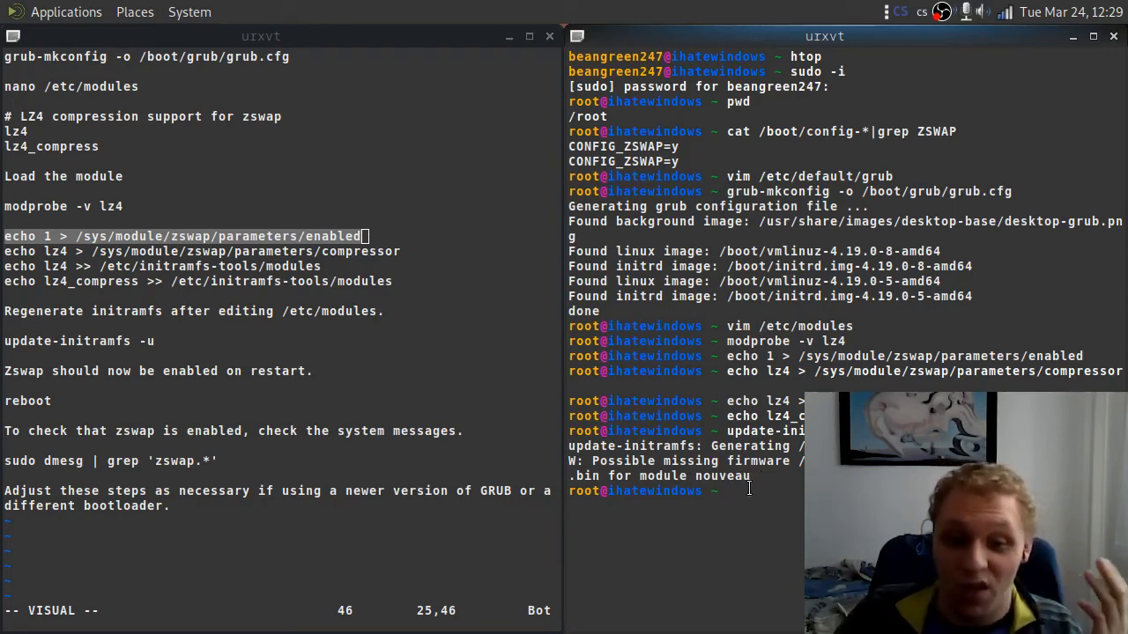
- Reboot the computer, then exit the root shell back to the user prompt
text(reboot)
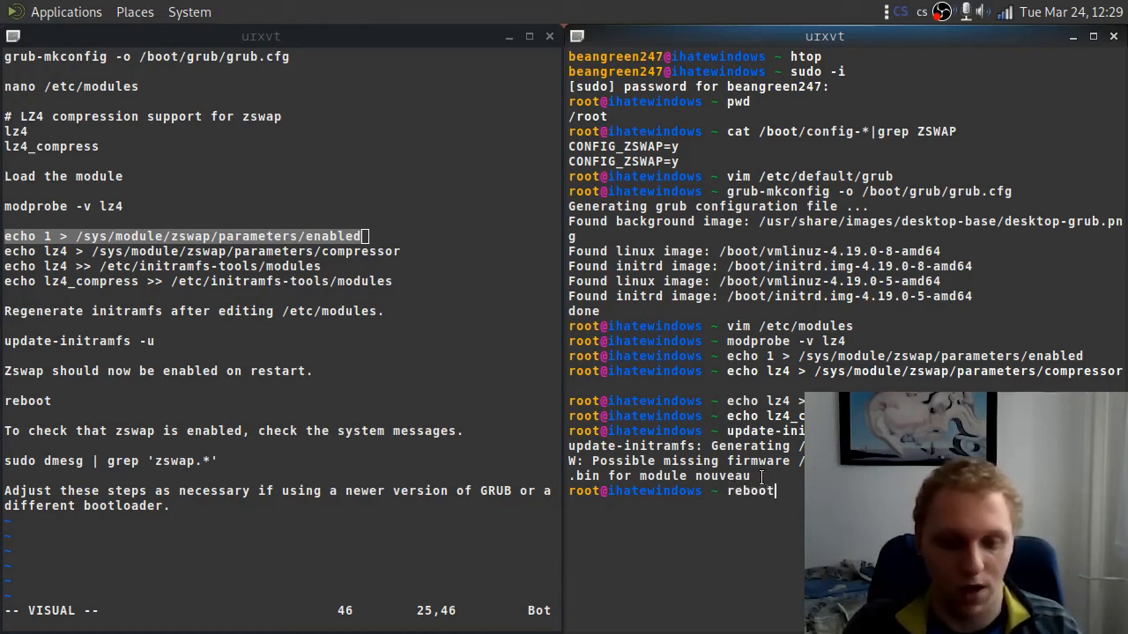
key(Return)
text(e)
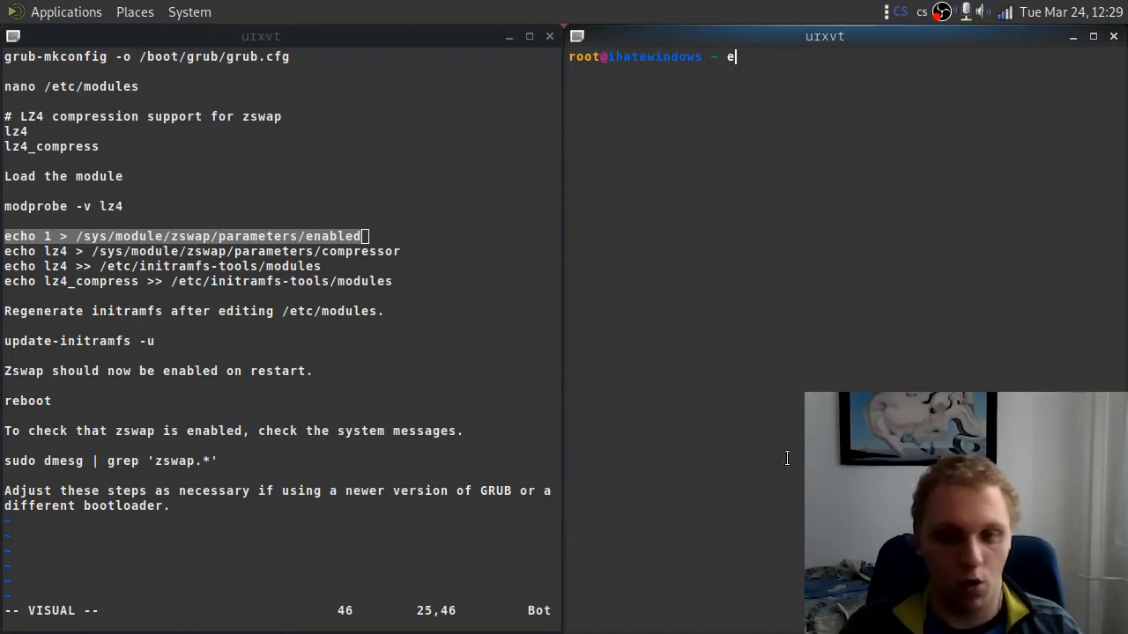
text(xit)
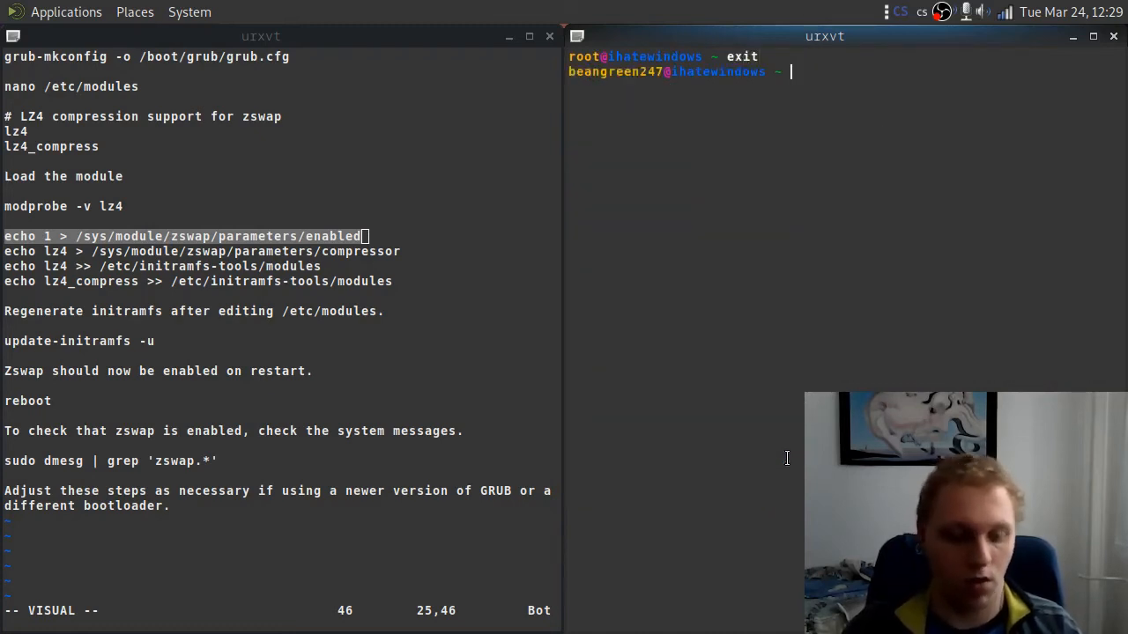
click(1113, 36)
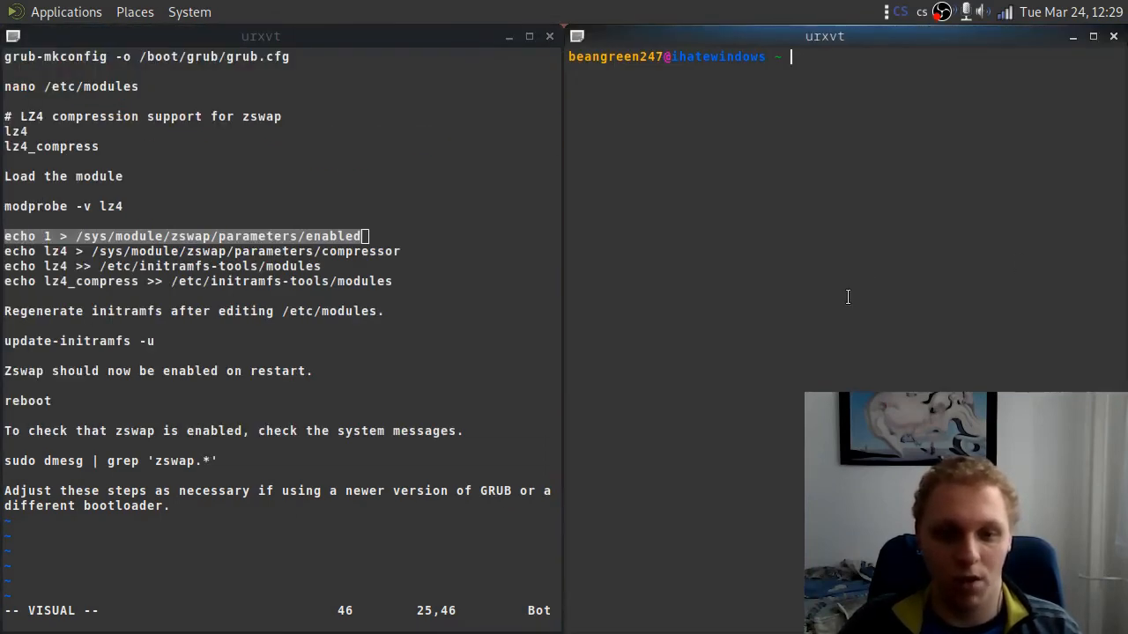
- Run sudo dmesg | grep 'zswap.*' with the password, showing zswap loaded with lz4/zbud
text(free -h)
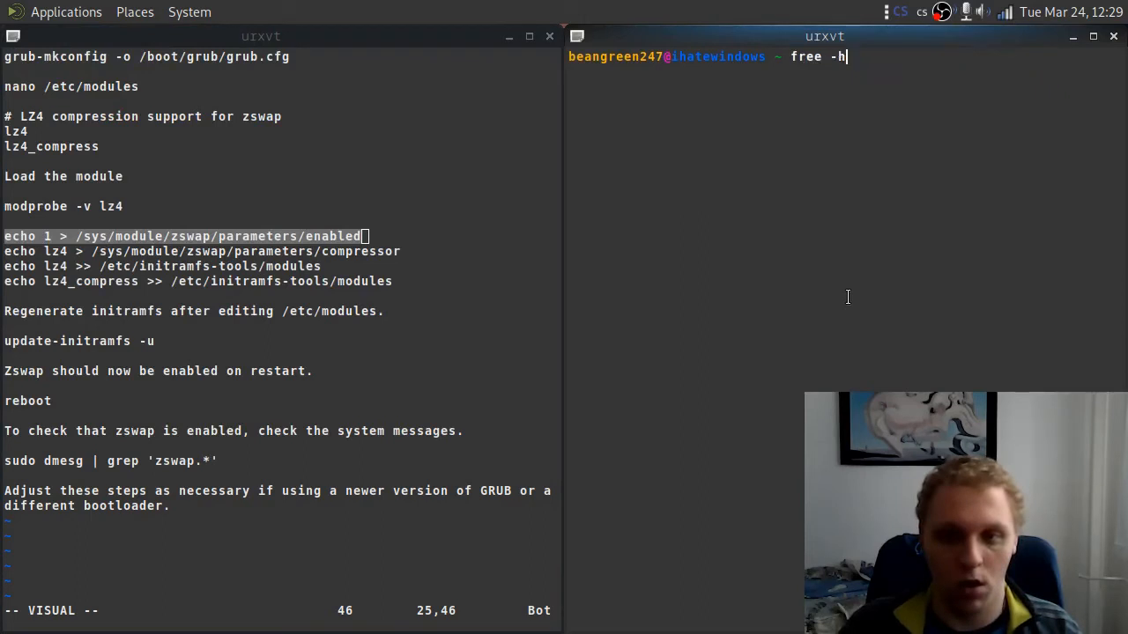
text(sudo dmesg | grep 'zswap.*')
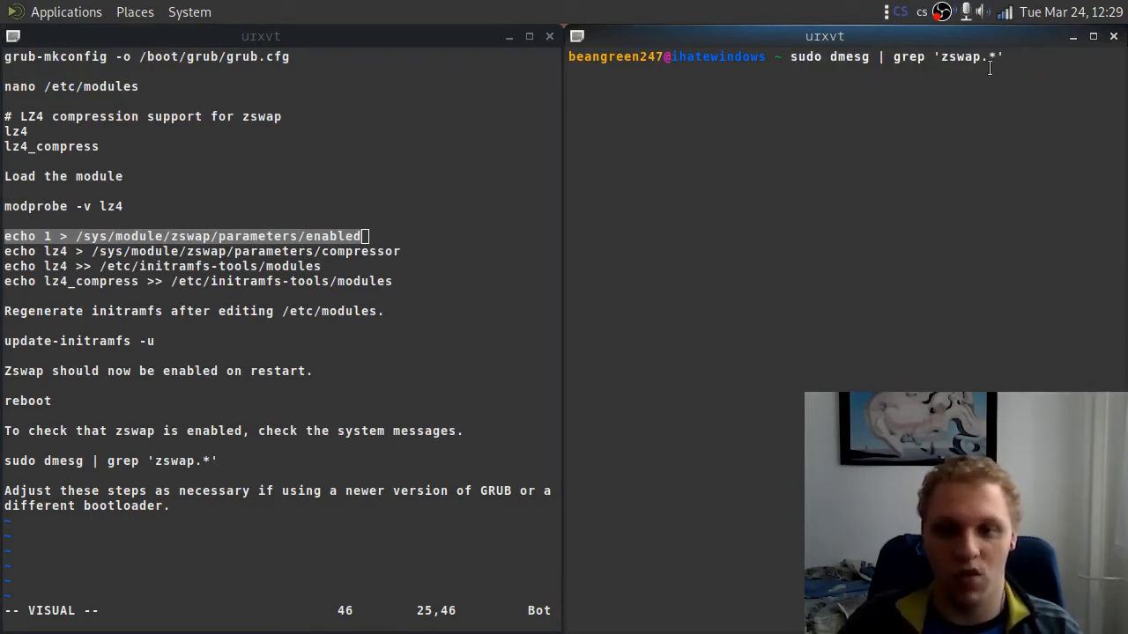
key(Return)
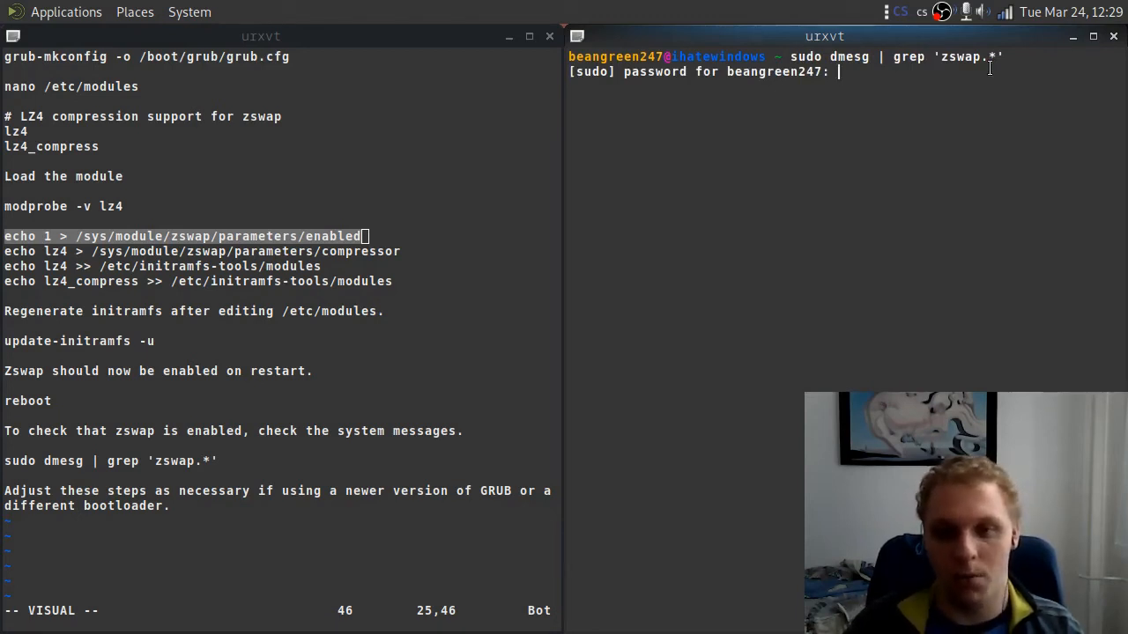
key(Return)
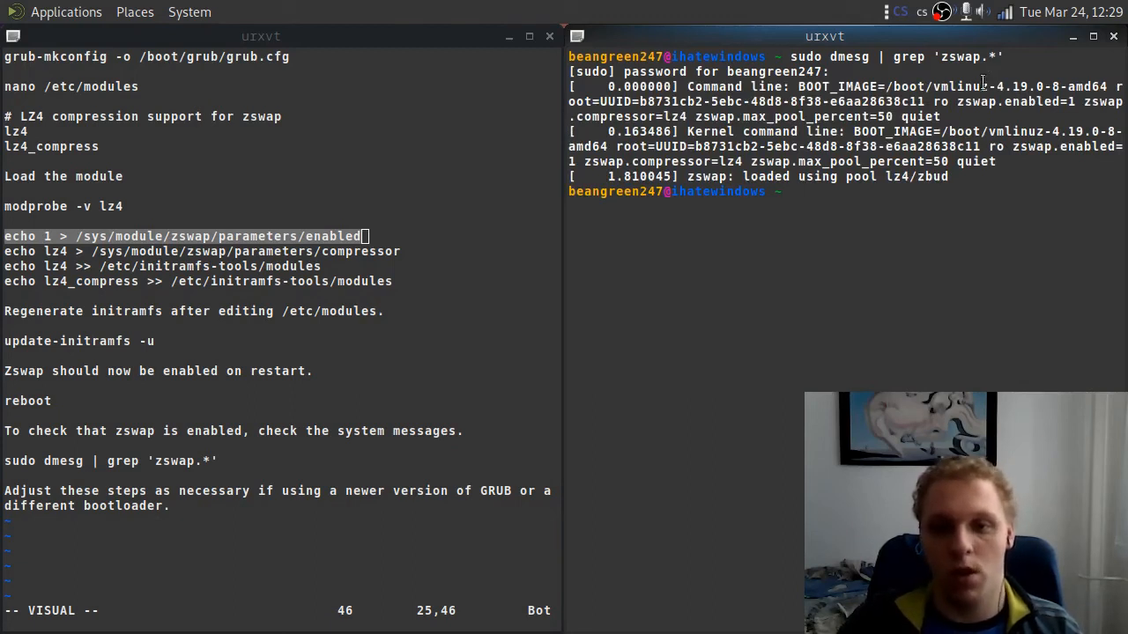
mouse_move(835, 191)
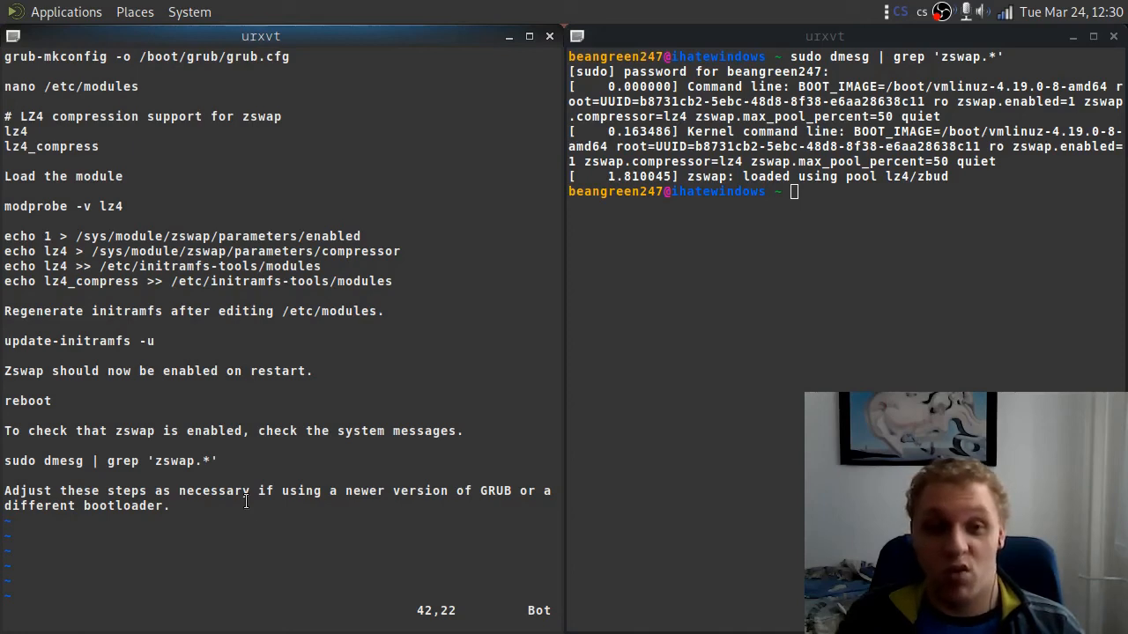
scroll(up, 3)
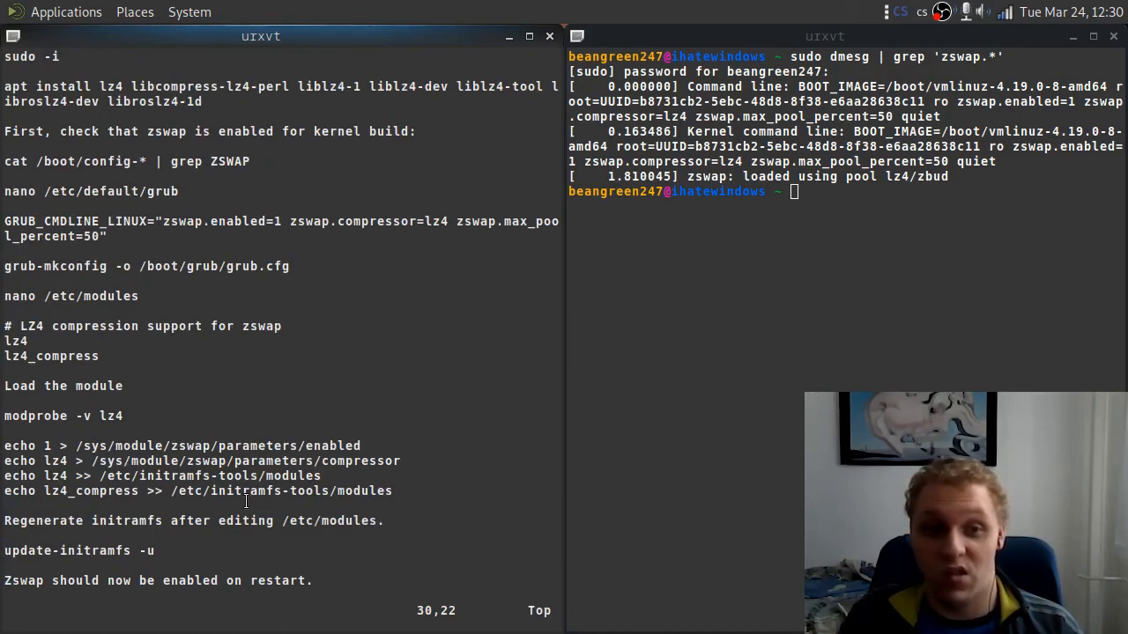
scroll(down, 3)
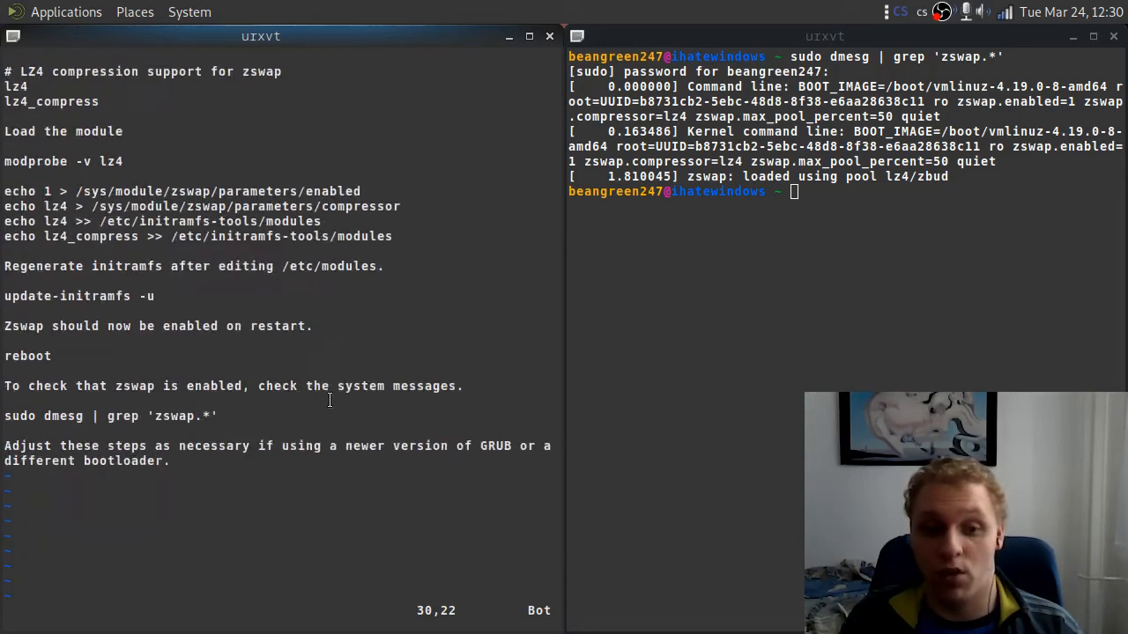
scroll(up, 3)
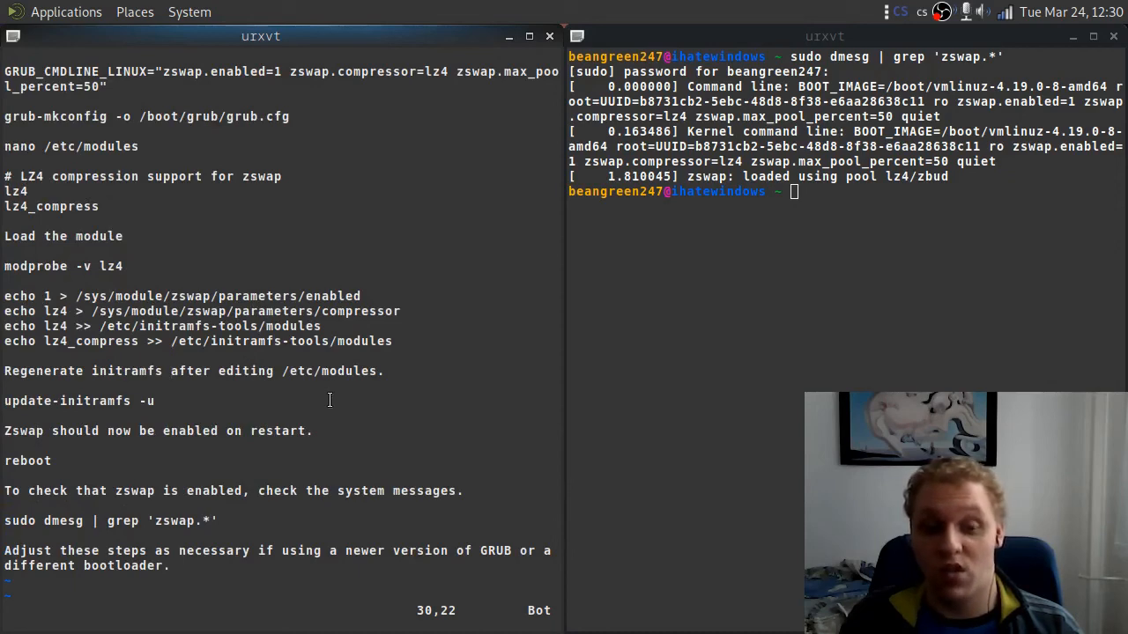
scroll(up, 3)
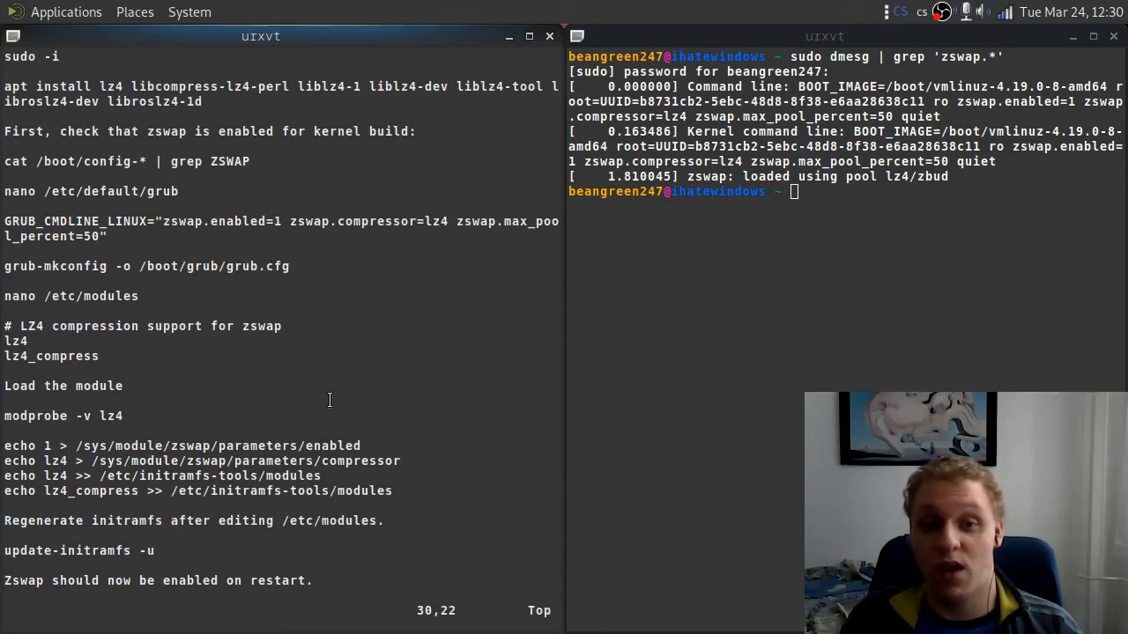
mouse_move(721, 286)
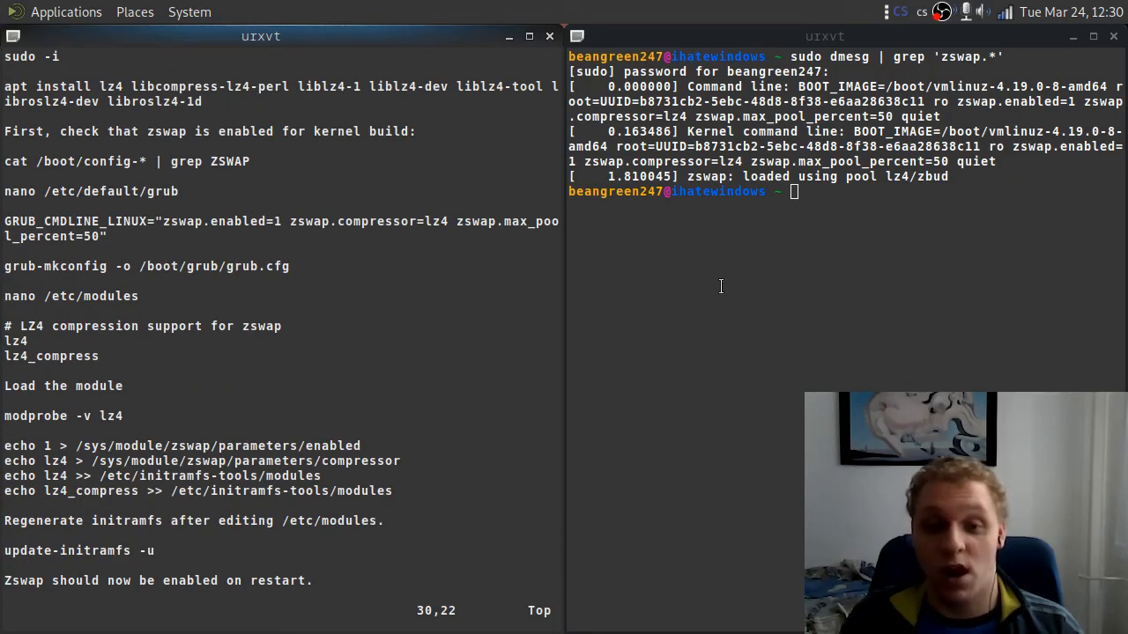